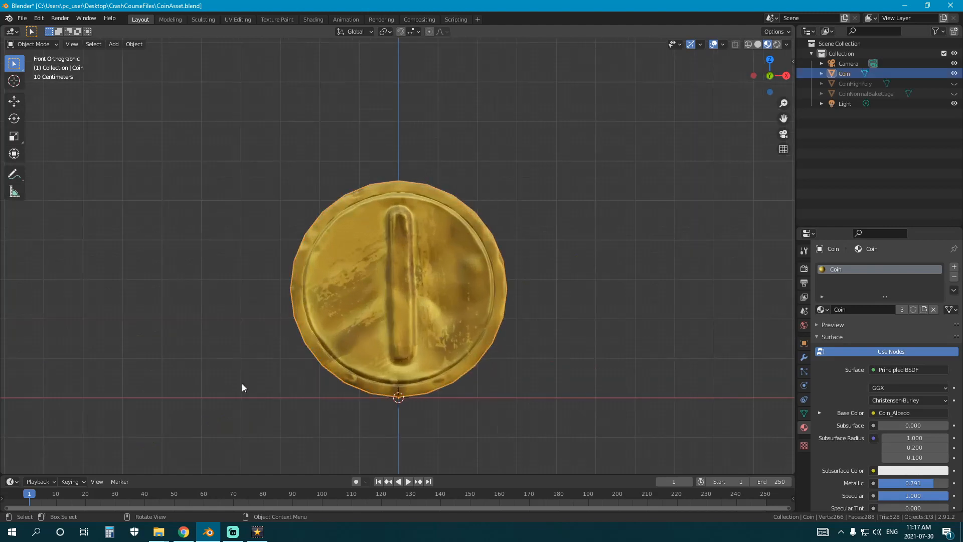
{"action": "mouse_move", "coordinate": [416, 328]}
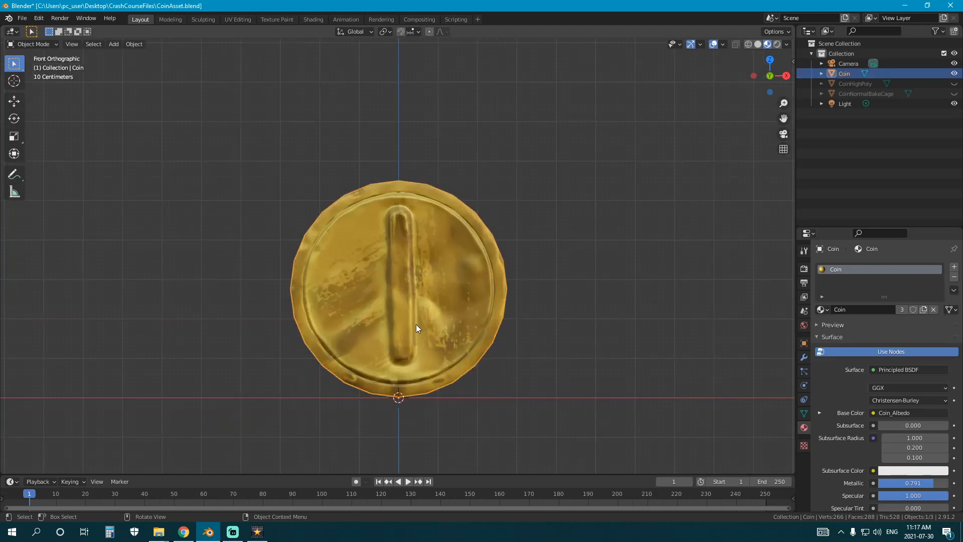
- In Edit Mode, snap the coin's mesh onto the 3D cursor with Selection to Cursor (Keep Offset)
{"action": "key", "text": "r"}
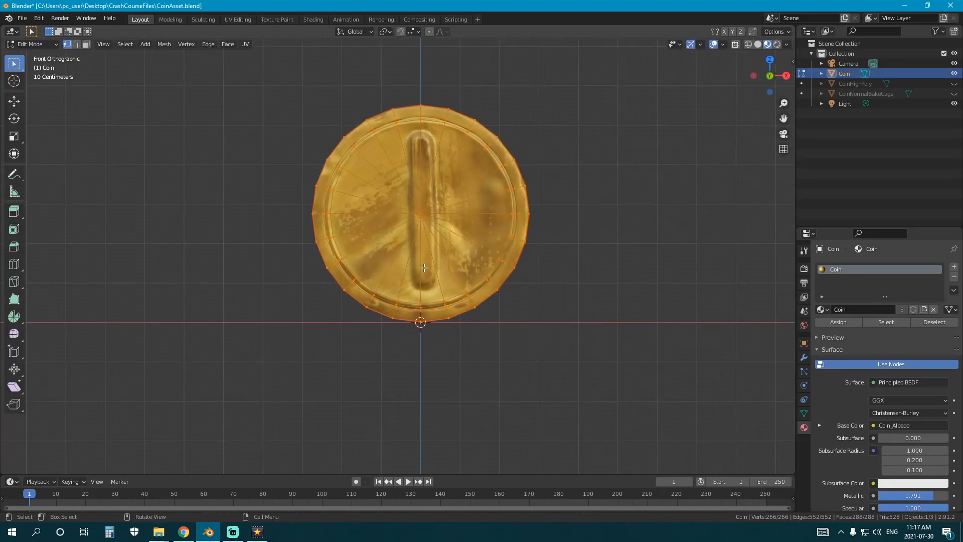
{"action": "key", "text": "Tab"}
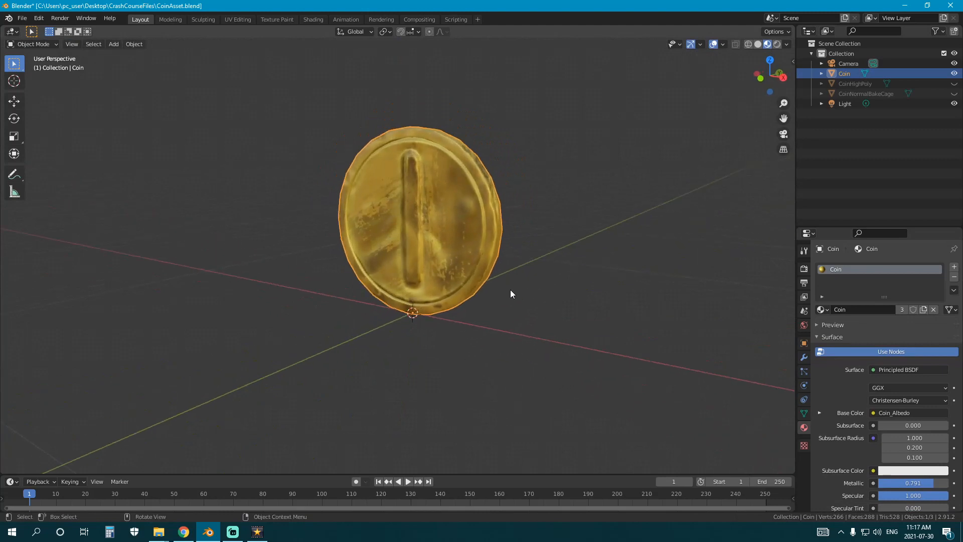
{"action": "key", "text": "r"}
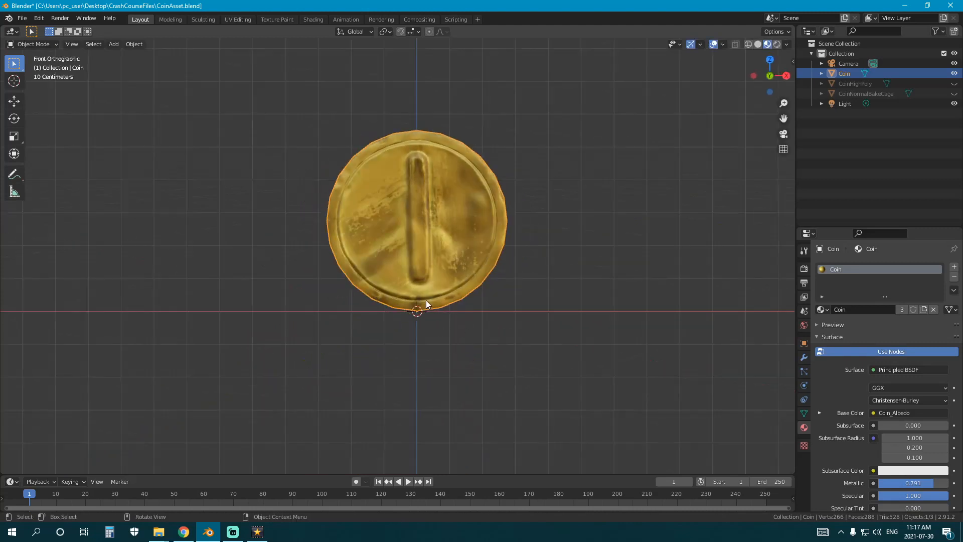
{"action": "key", "text": "Tab"}
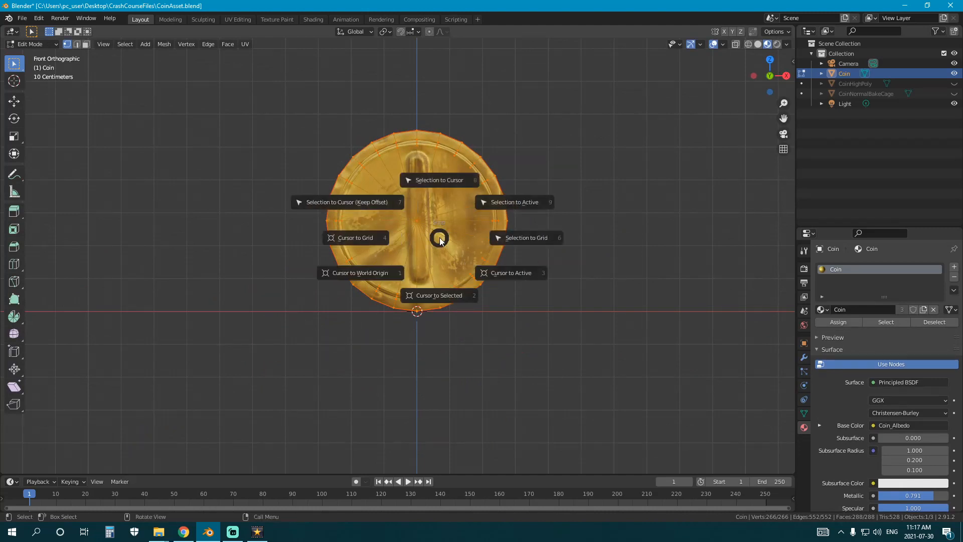
{"action": "mouse_move", "coordinate": [421, 323]}
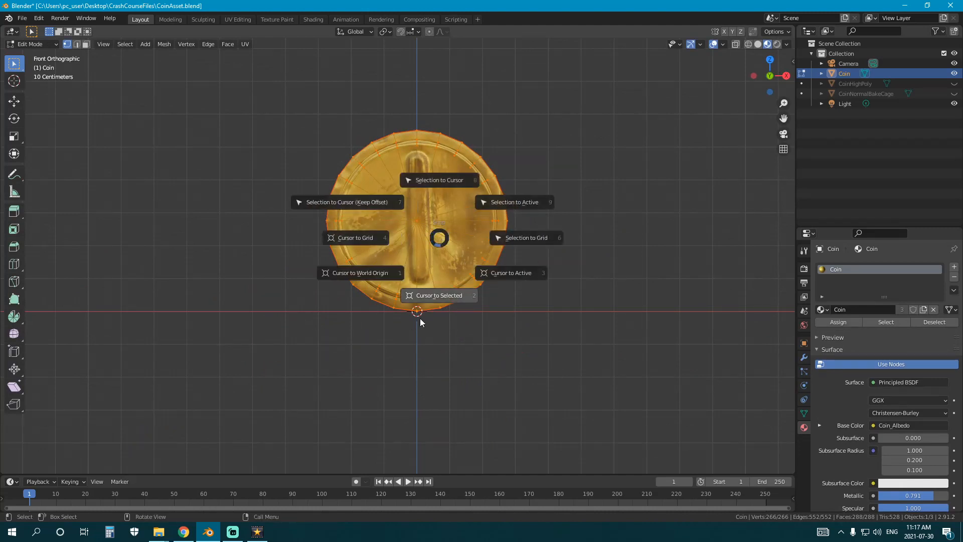
{"action": "mouse_move", "coordinate": [418, 317]}
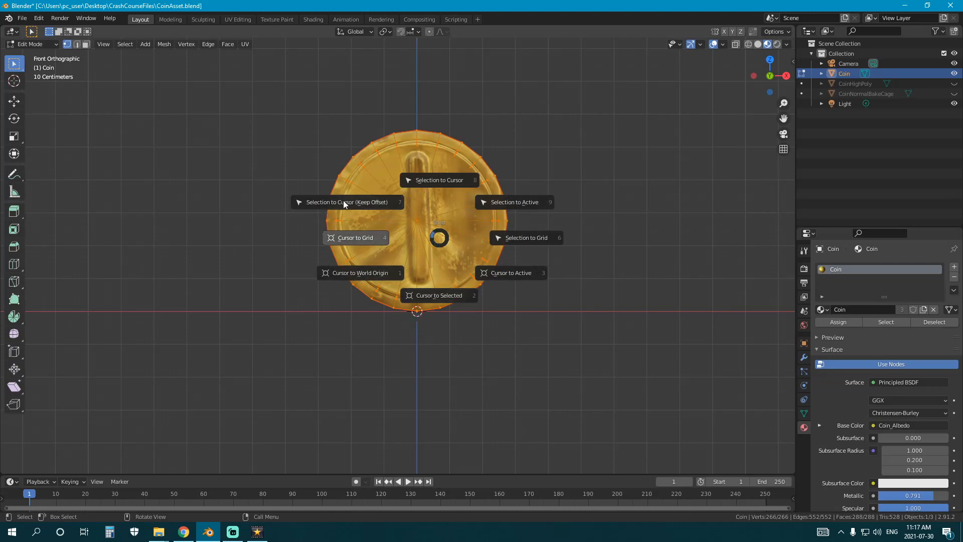
{"action": "left_click", "coordinate": [347, 202]}
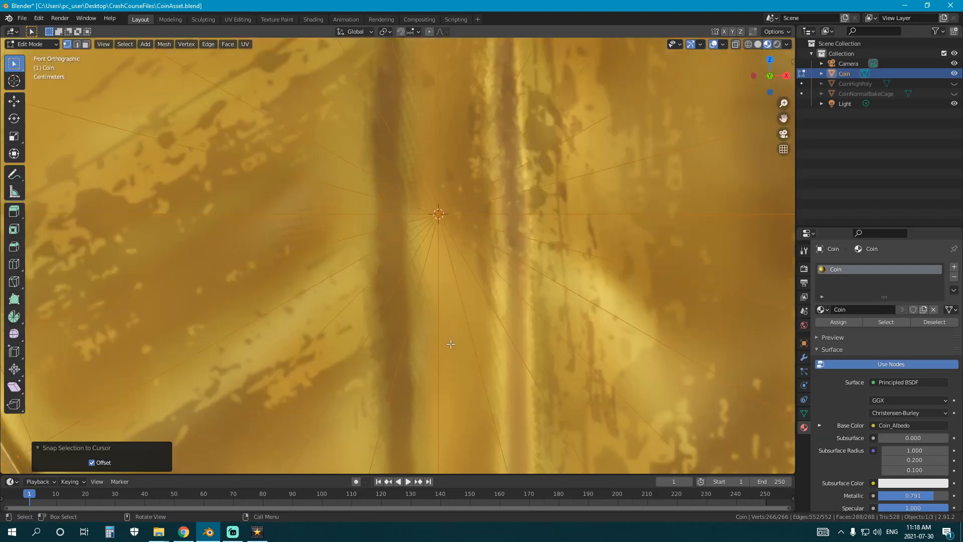
{"action": "scroll", "scroll_direction": "down", "scroll_amount": 3}
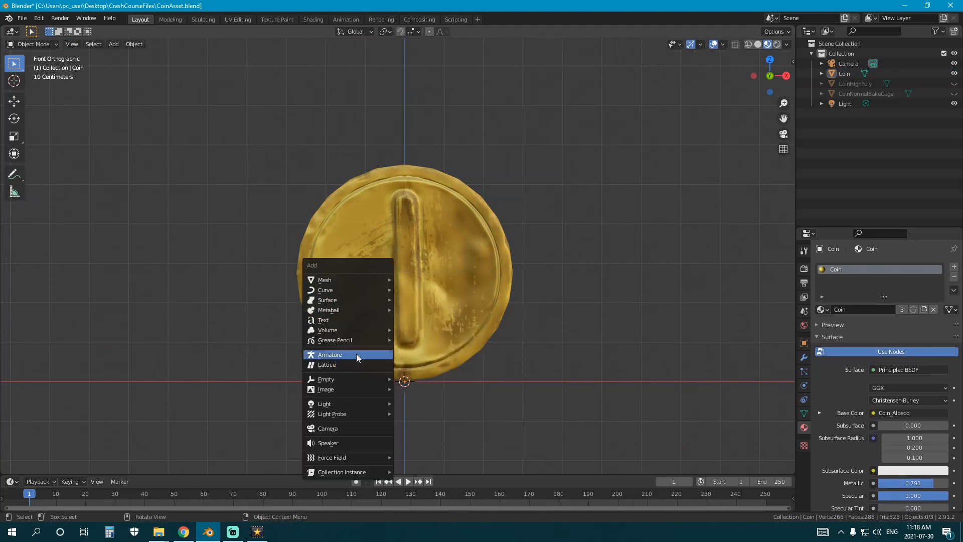
- Add a single-bone armature at the world origin, select it, and scrub the timeline near frame 33
{"action": "left_click", "coordinate": [330, 355]}
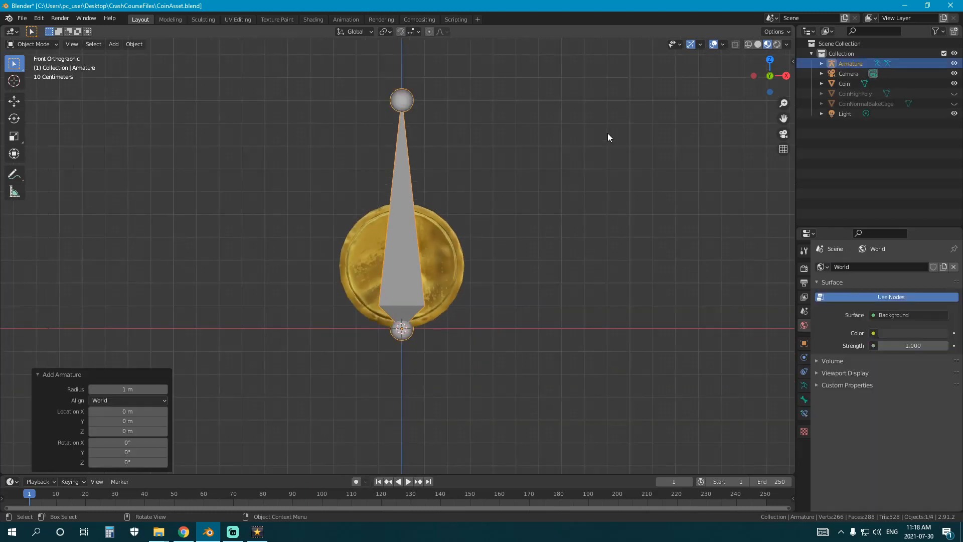
{"action": "left_click", "coordinate": [821, 63]}
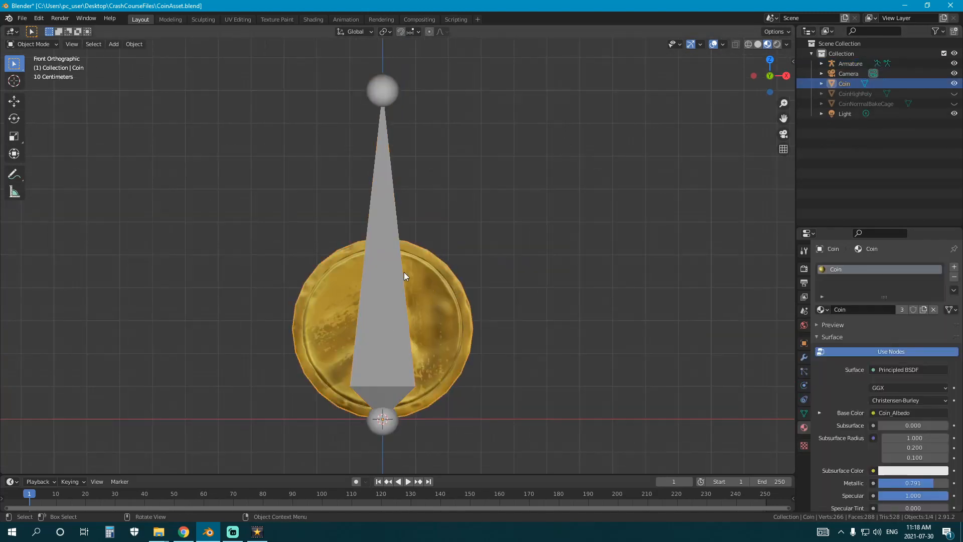
{"action": "left_click", "coordinate": [33, 43]}
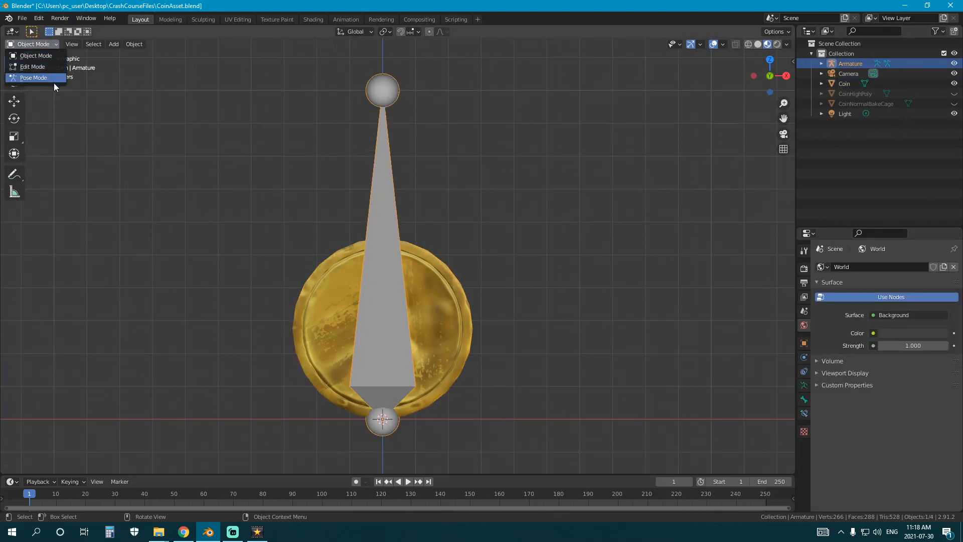
{"action": "mouse_move", "coordinate": [33, 66]}
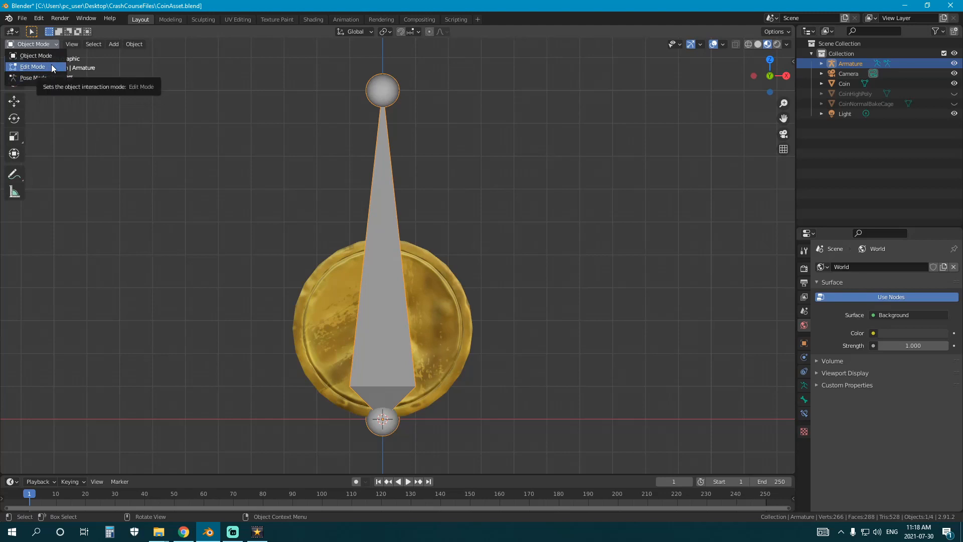
{"action": "mouse_move", "coordinate": [33, 77]}
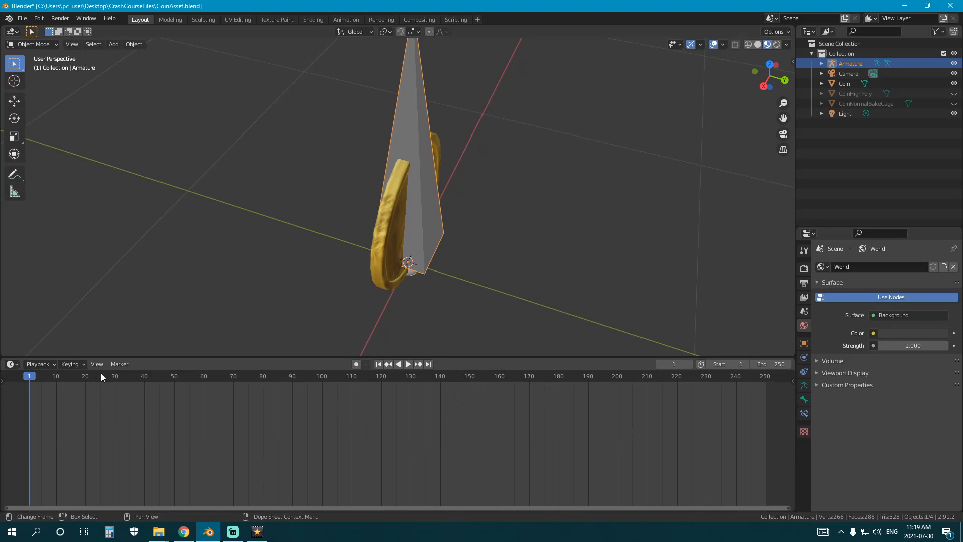
{"action": "left_click", "coordinate": [407, 364]}
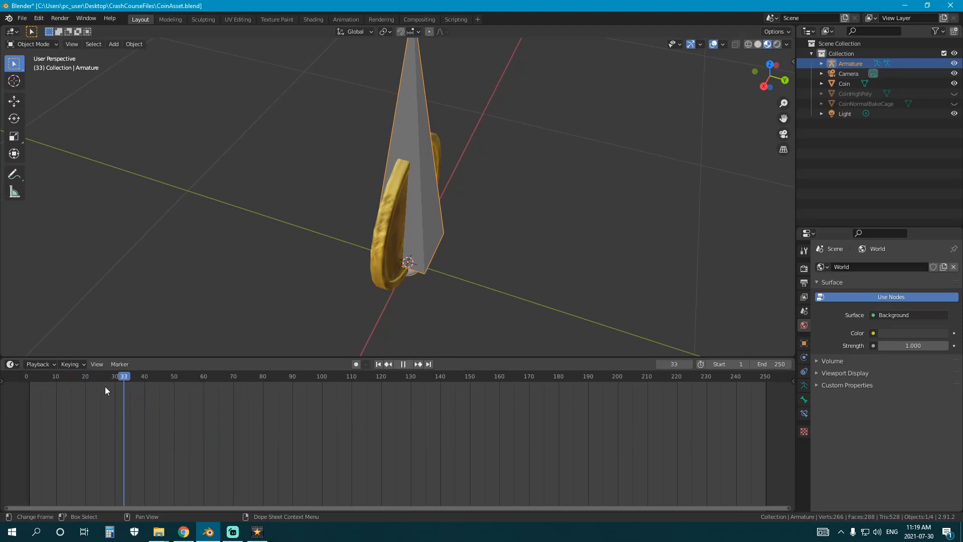
{"action": "left_click", "coordinate": [377, 364]}
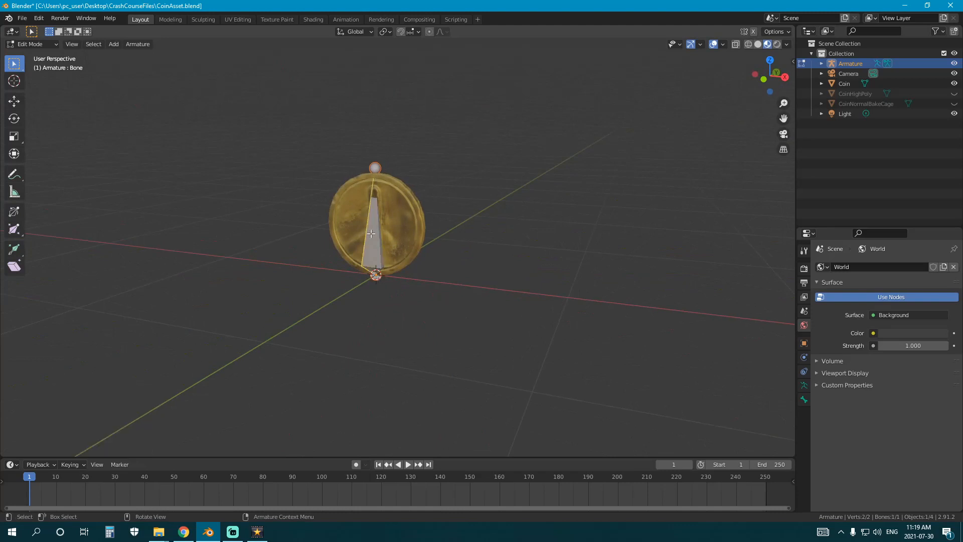
{"action": "left_click", "coordinate": [804, 385]}
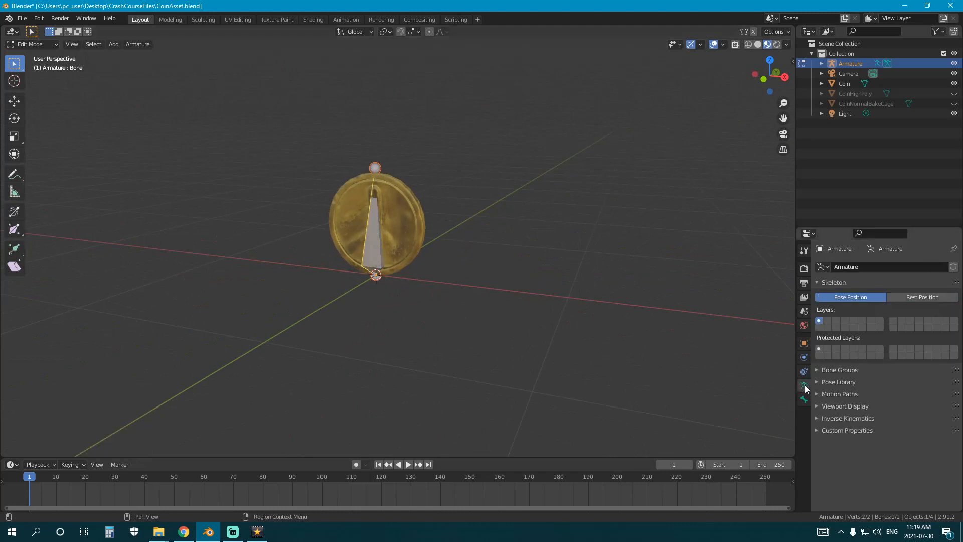
{"action": "left_click", "coordinate": [844, 83]}
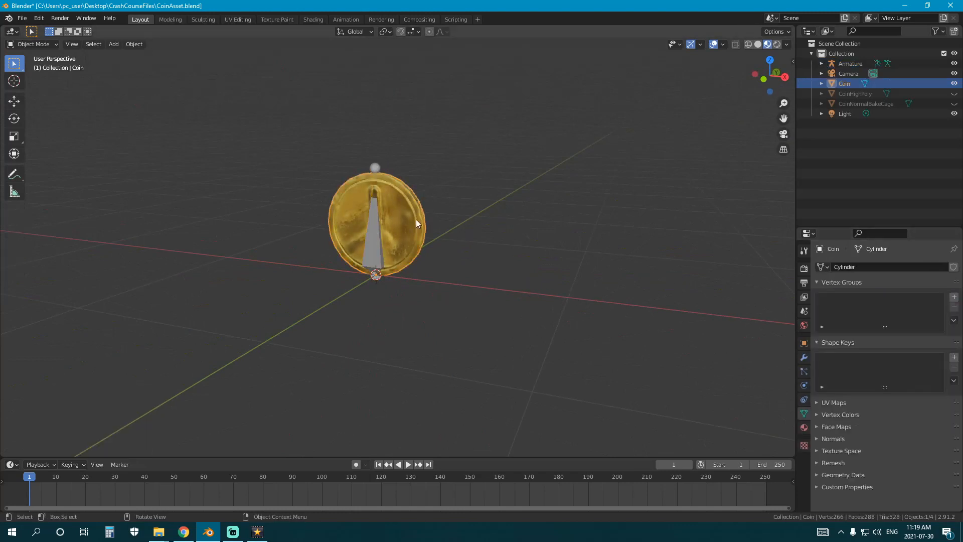
{"action": "left_click", "coordinate": [851, 63]}
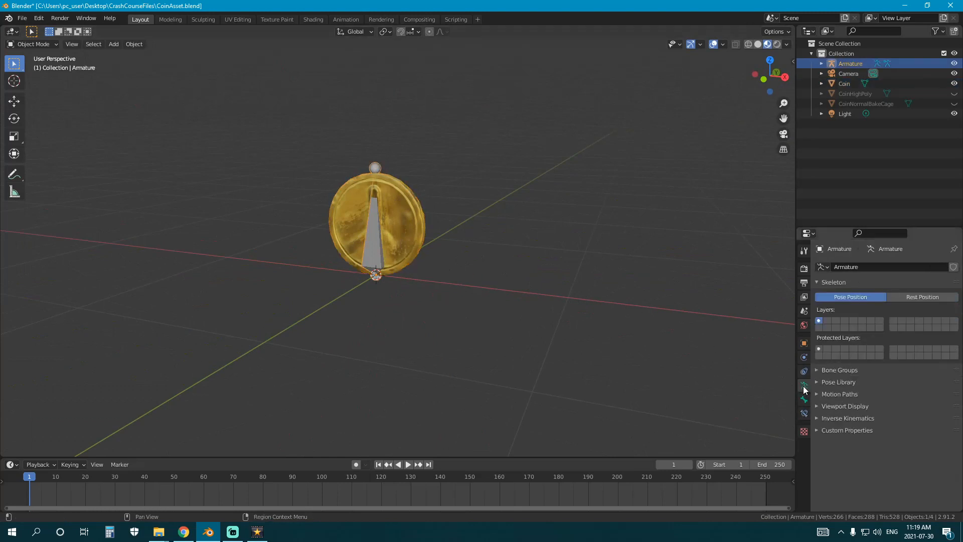
{"action": "left_click", "coordinate": [846, 406]}
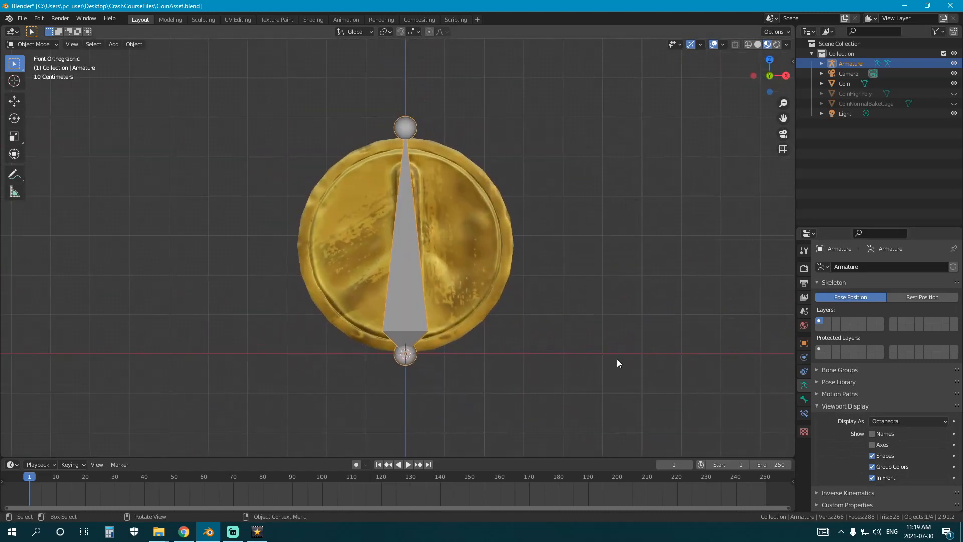
{"action": "left_click", "coordinate": [908, 421]}
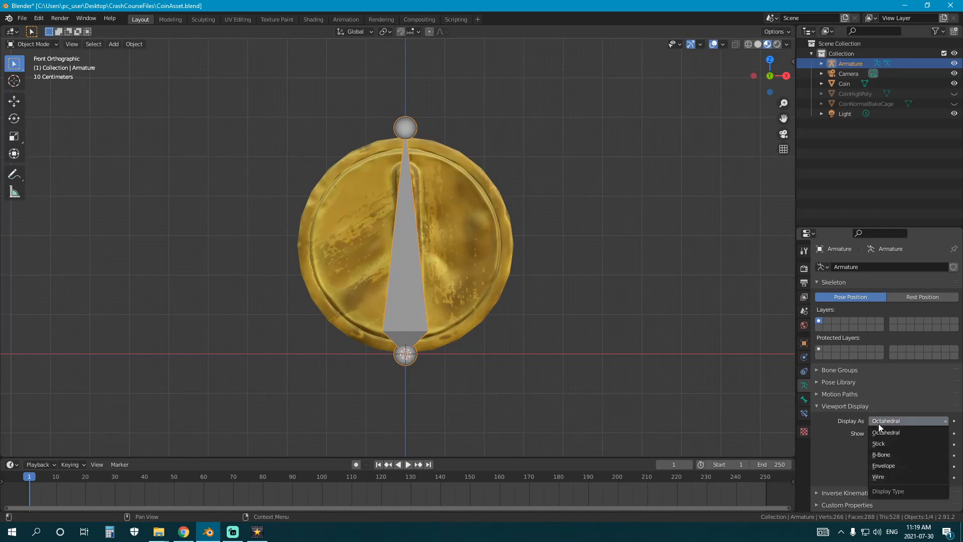
{"action": "left_click", "coordinate": [886, 433]}
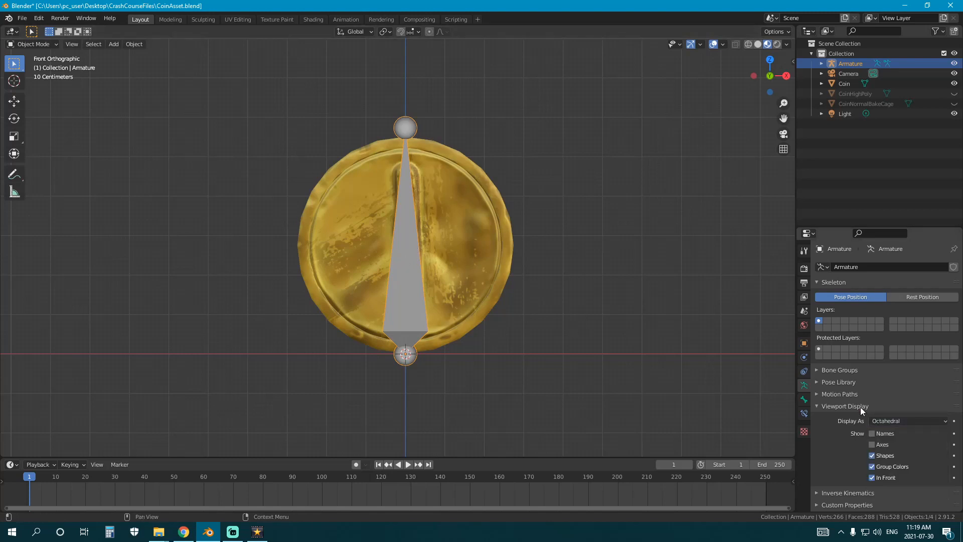
{"action": "left_click", "coordinate": [907, 421]}
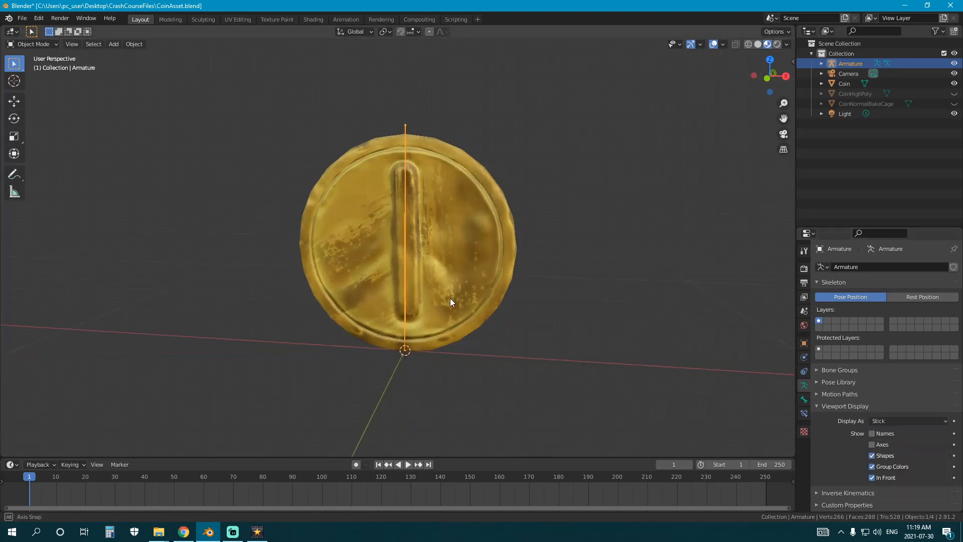
{"action": "left_click", "coordinate": [908, 421]}
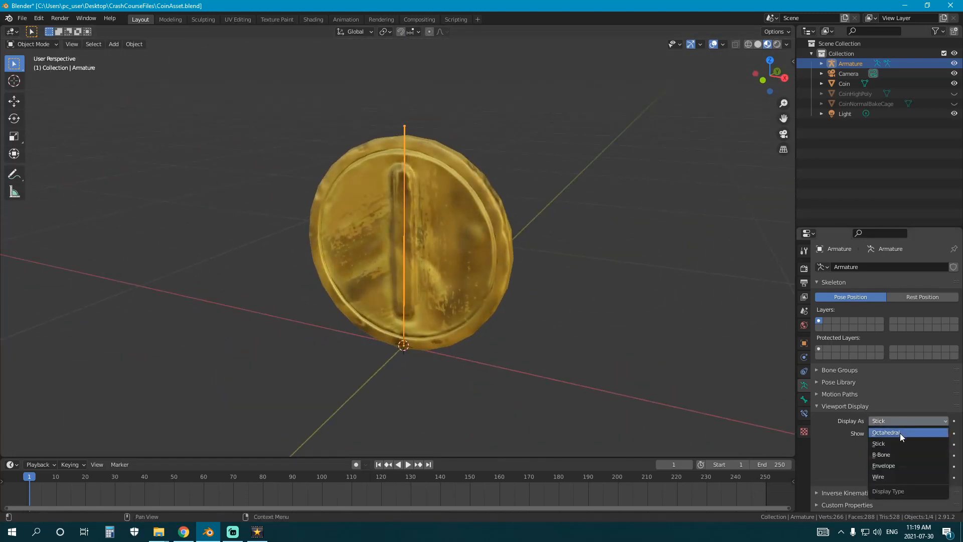
{"action": "left_click", "coordinate": [884, 465]}
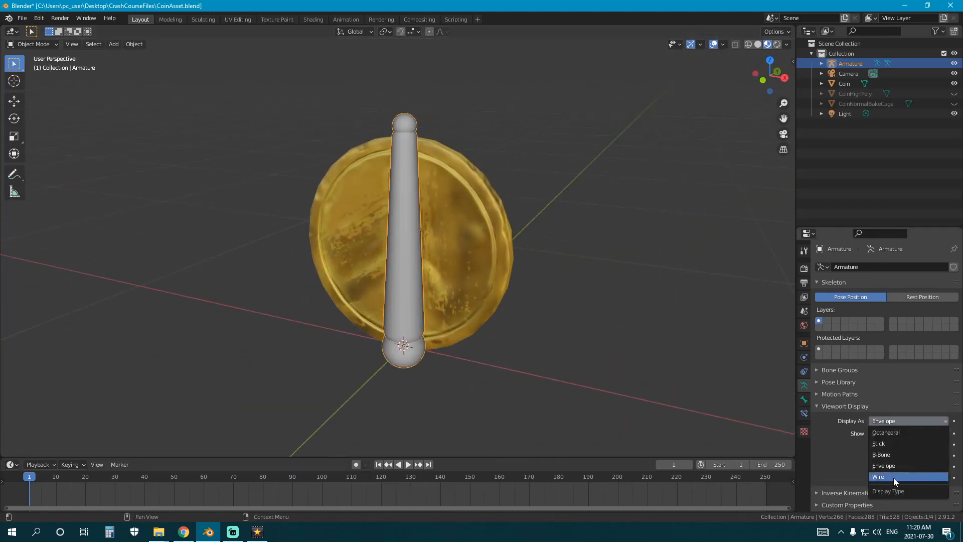
{"action": "left_click", "coordinate": [879, 476]}
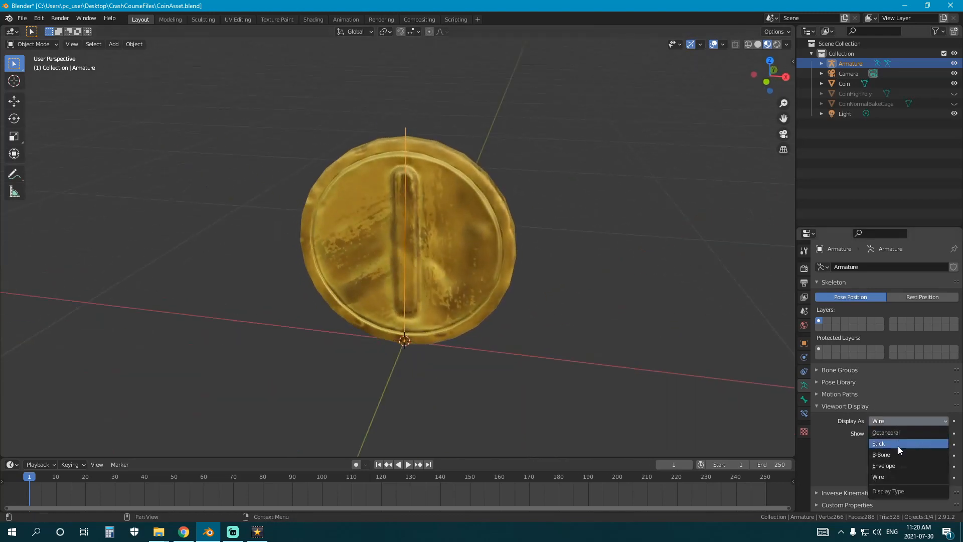
{"action": "left_click", "coordinate": [879, 443]}
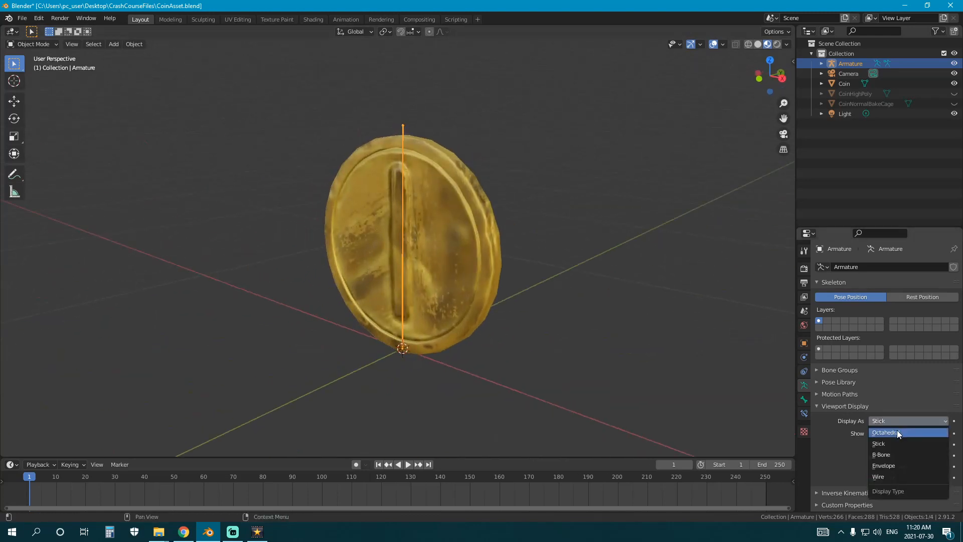
{"action": "left_click", "coordinate": [886, 433]}
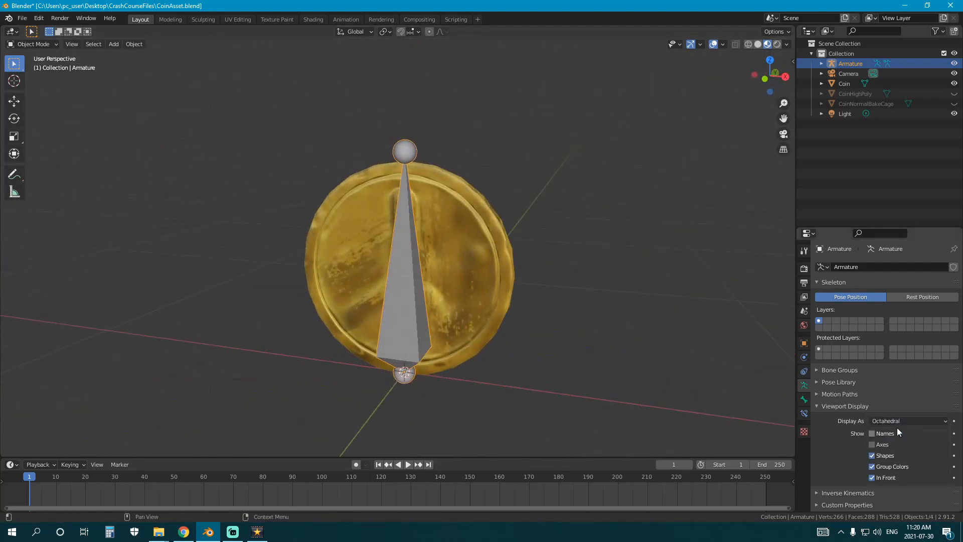
{"action": "left_click", "coordinate": [909, 421]}
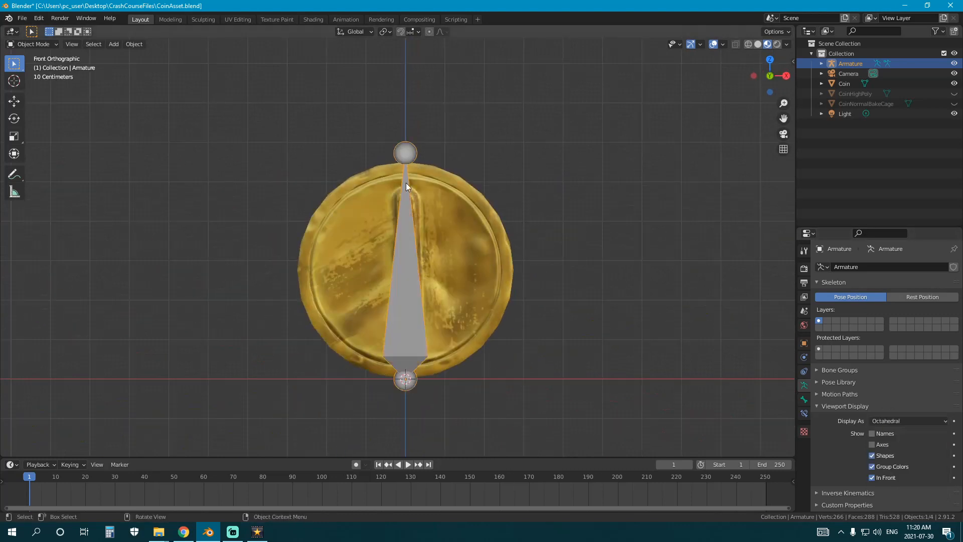
{"action": "left_click", "coordinate": [844, 82]}
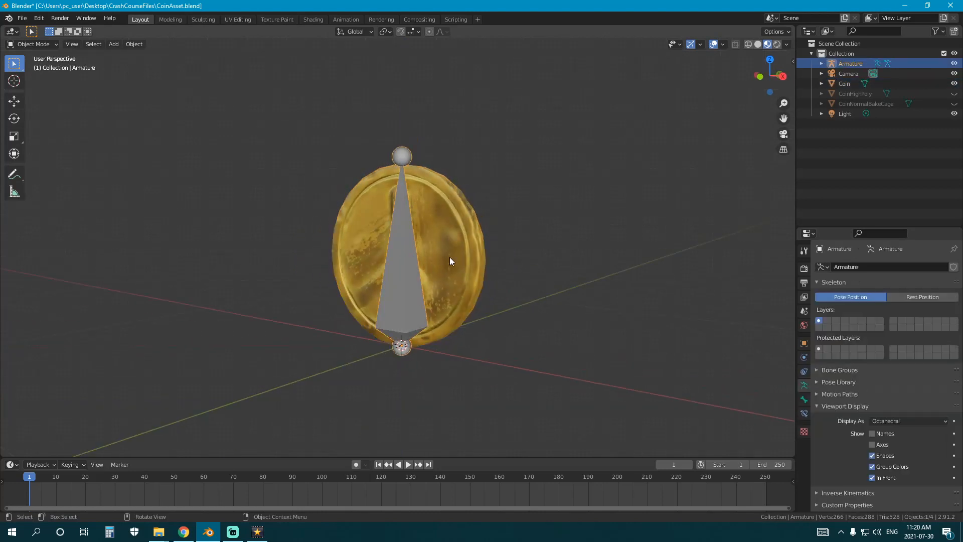
- Check the coin's mesh outline in Edit Mode against the bone spanning base to top
{"action": "left_click", "coordinate": [844, 83]}
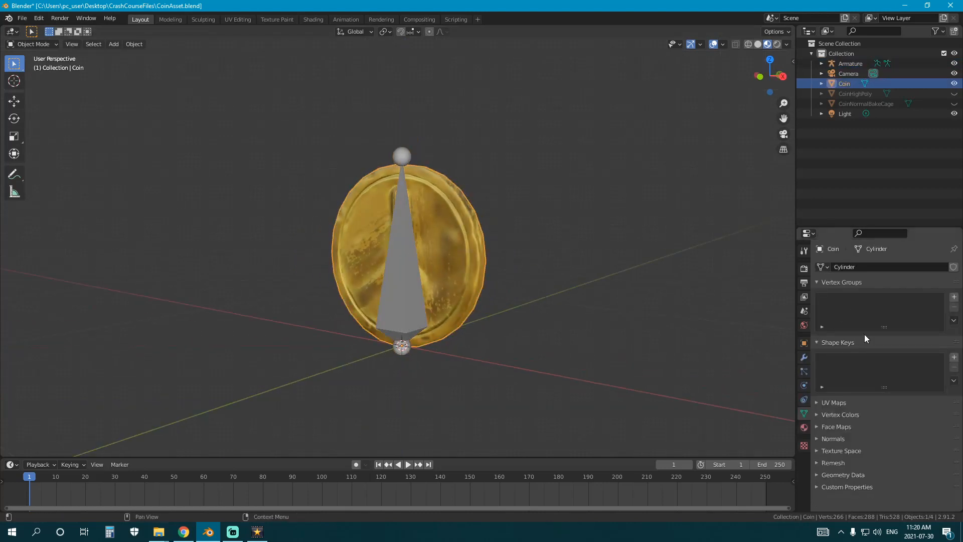
{"action": "key", "text": "Tab"}
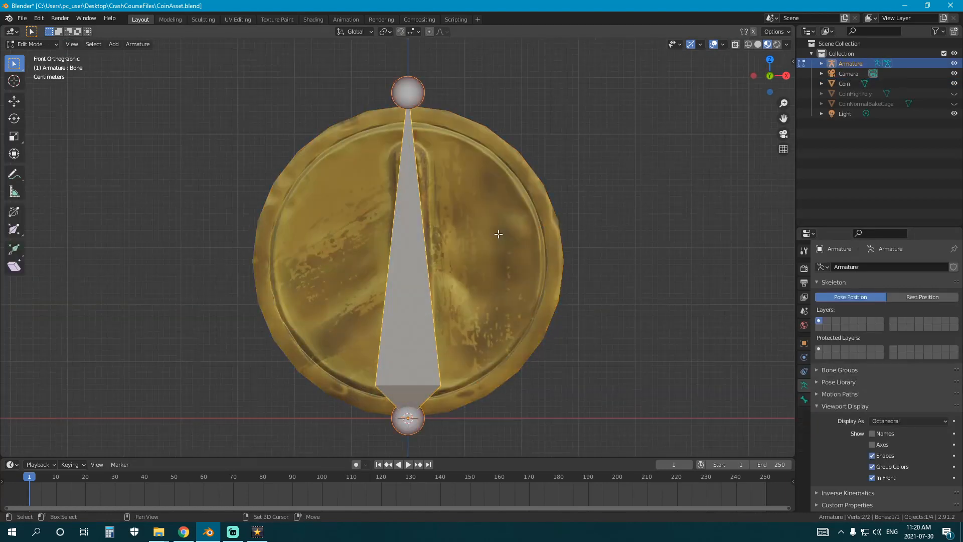
{"action": "left_click", "coordinate": [844, 83]}
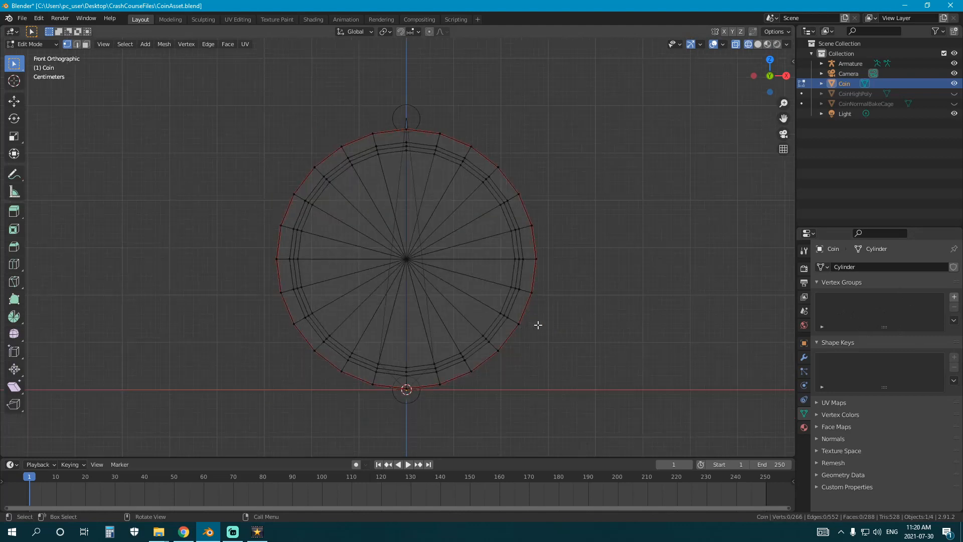
{"action": "key", "text": "Tab"}
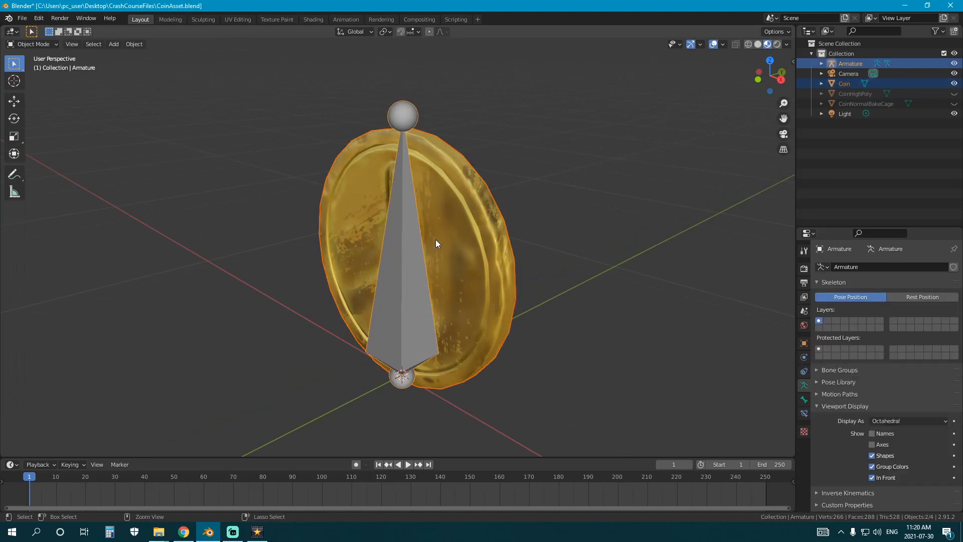
- Parent the coin to the armature using Armature Deform With Empty Groups
{"action": "key", "text": "ctrl+p"}
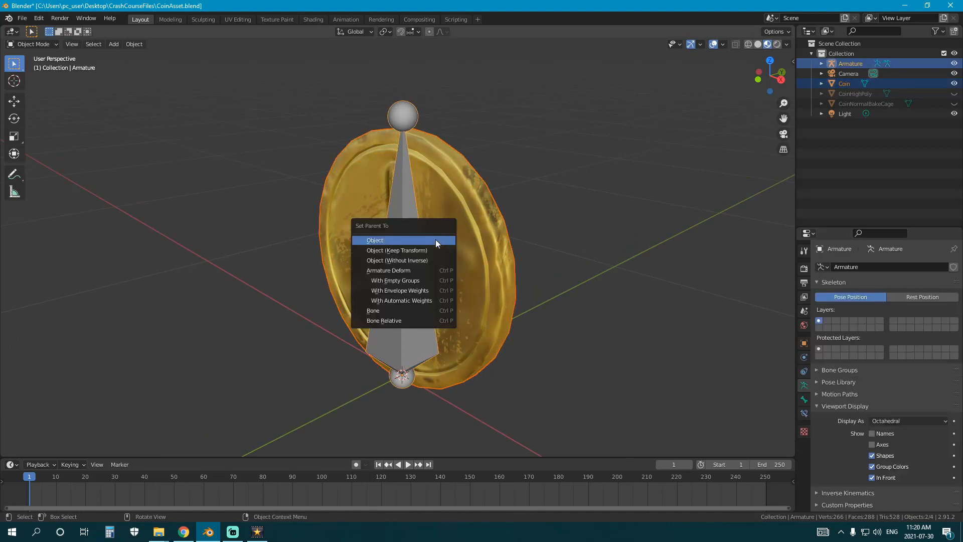
{"action": "mouse_move", "coordinate": [397, 250]}
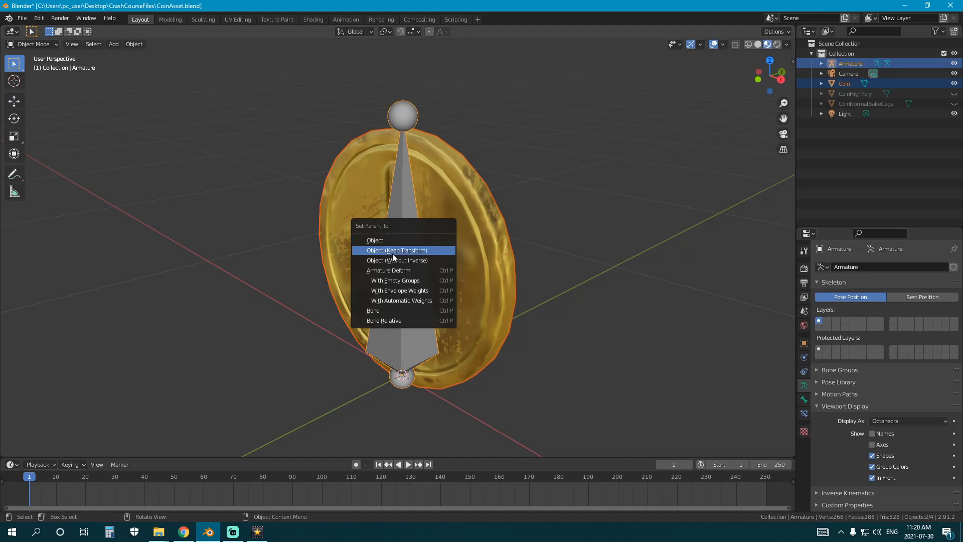
{"action": "mouse_move", "coordinate": [388, 270]}
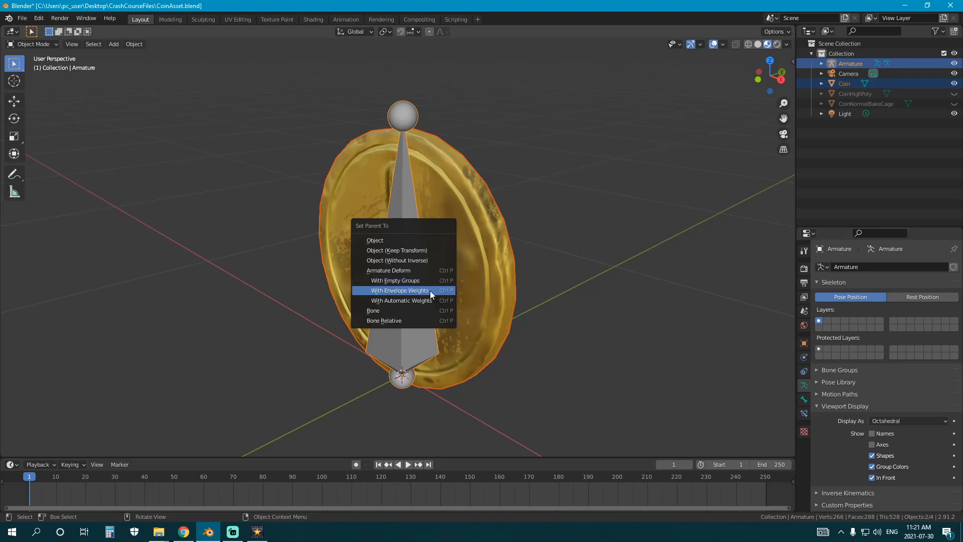
{"action": "mouse_move", "coordinate": [415, 298]}
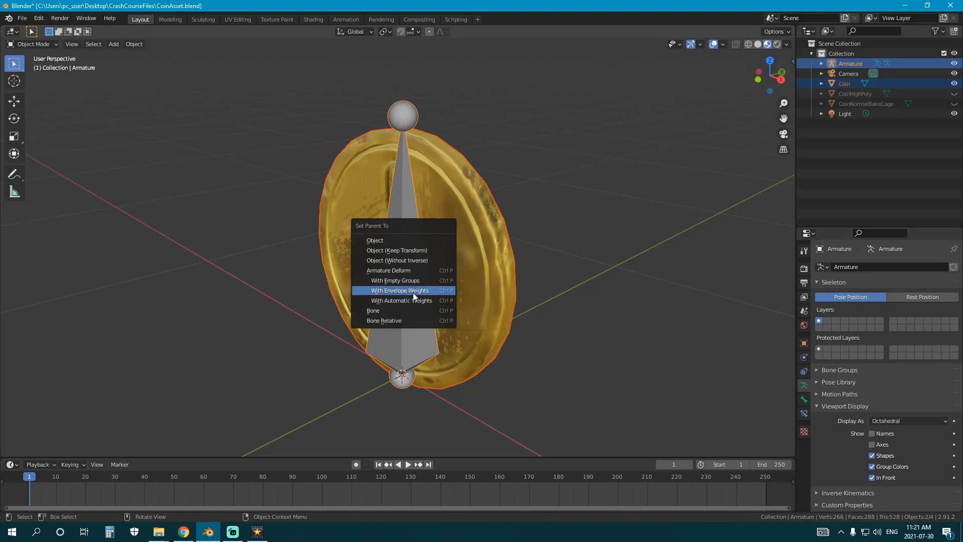
{"action": "mouse_move", "coordinate": [395, 280]}
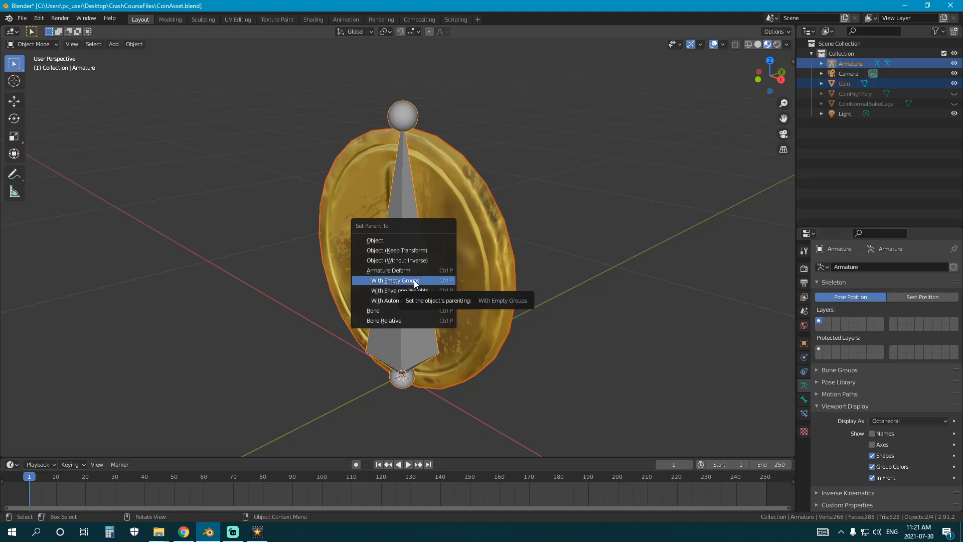
{"action": "mouse_move", "coordinate": [421, 280]}
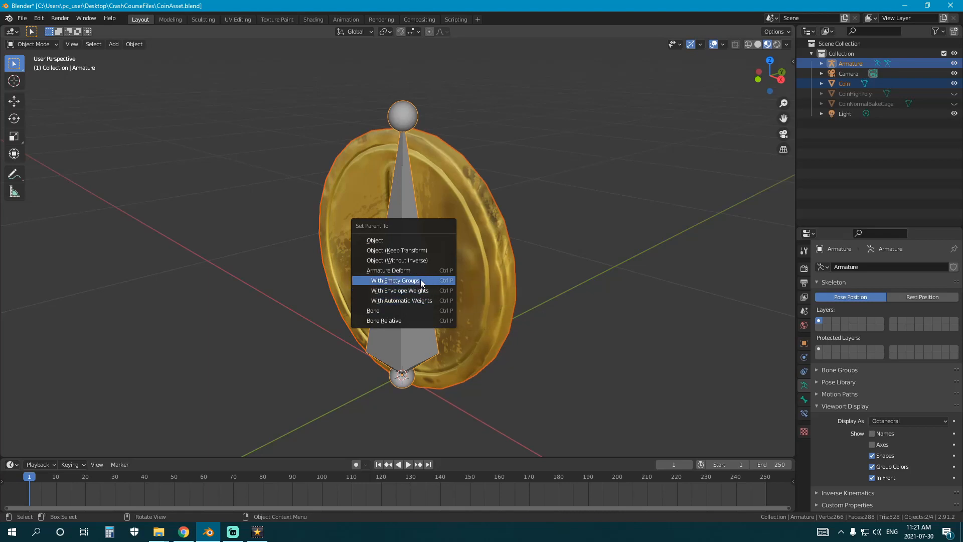
{"action": "mouse_move", "coordinate": [395, 280]}
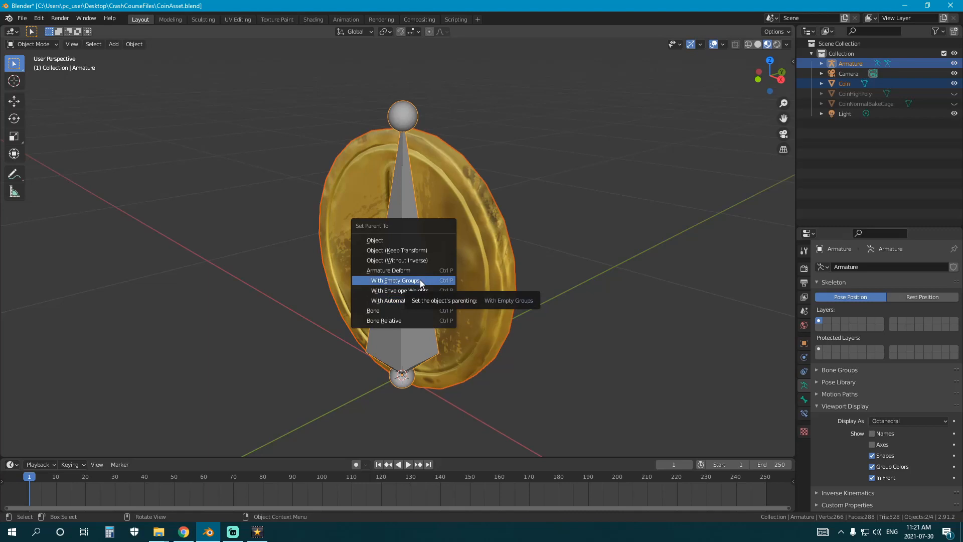
{"action": "left_click", "coordinate": [395, 280]}
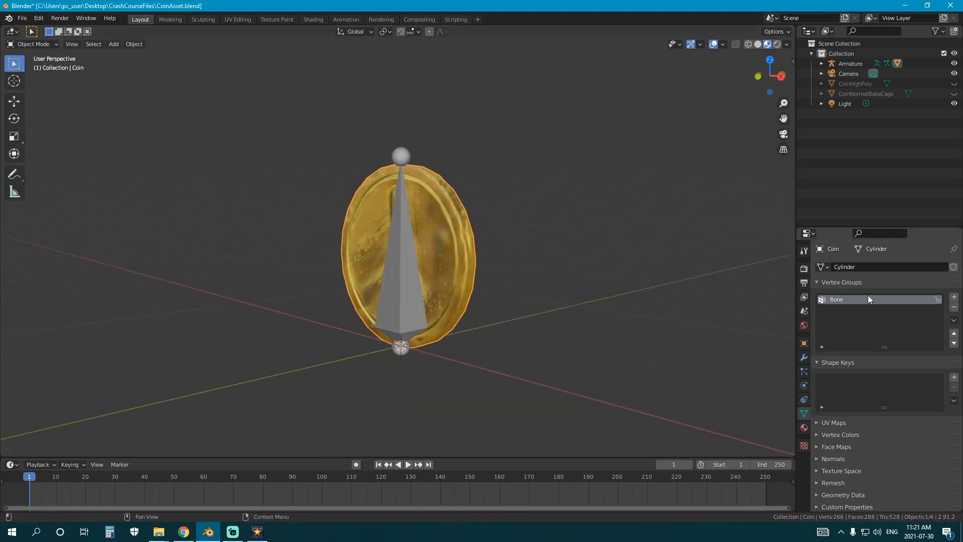
{"action": "mouse_move", "coordinate": [881, 316]}
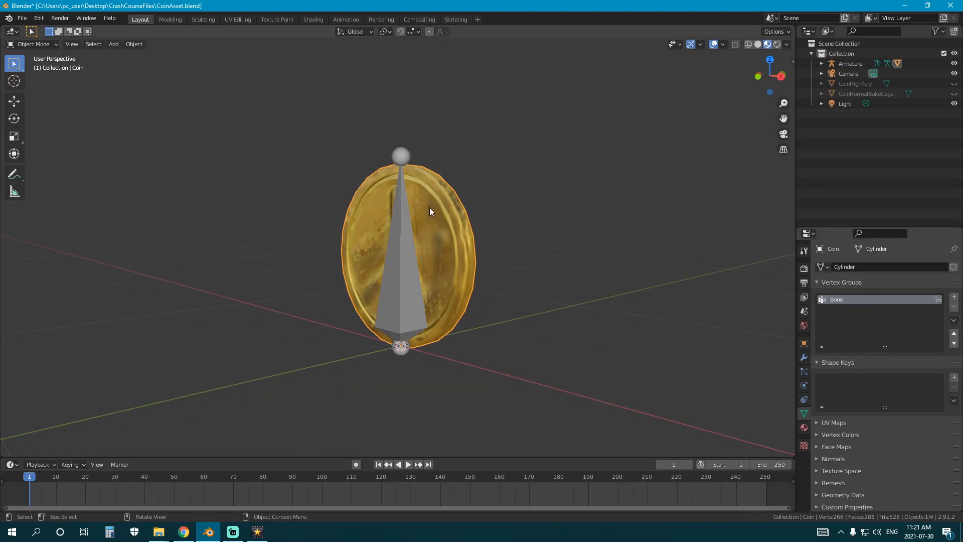
{"action": "mouse_move", "coordinate": [400, 247]}
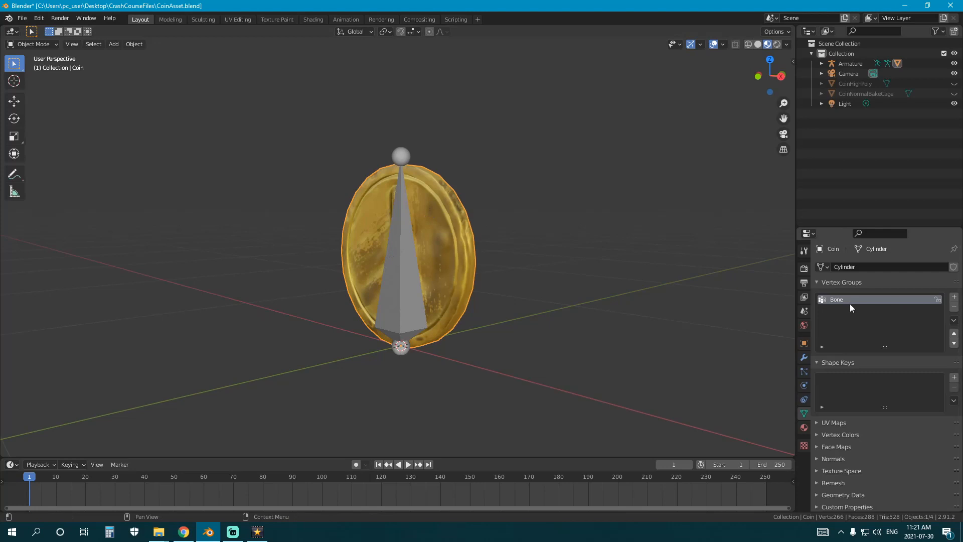
{"action": "mouse_move", "coordinate": [832, 315]}
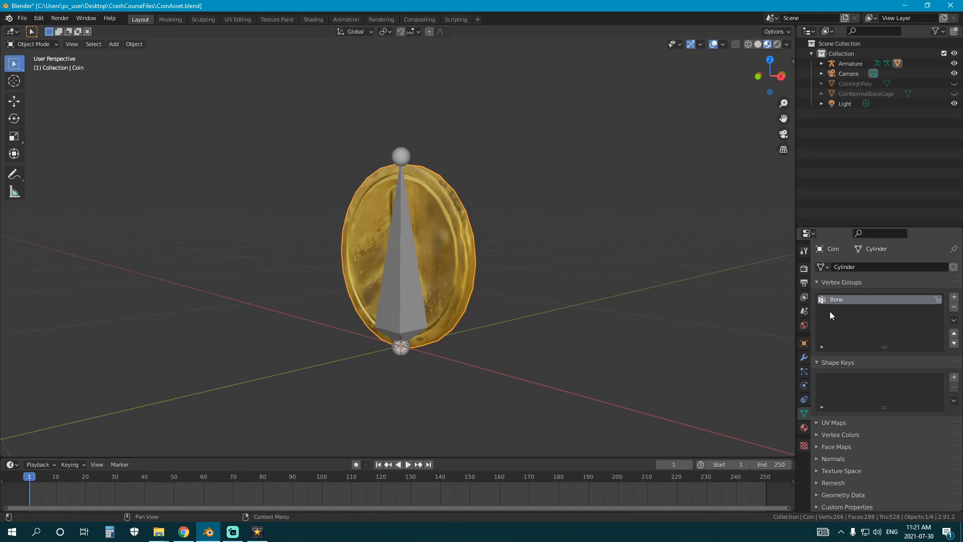
{"action": "left_click", "coordinate": [851, 64]}
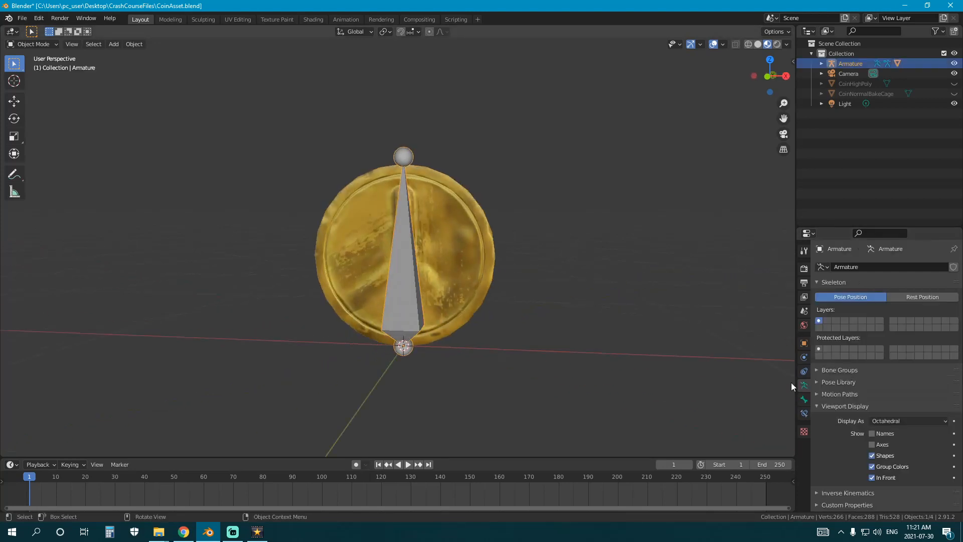
- Rename the bone to Root in Bone properties, then view the coin's vertex groups
{"action": "left_click", "coordinate": [932, 249]}
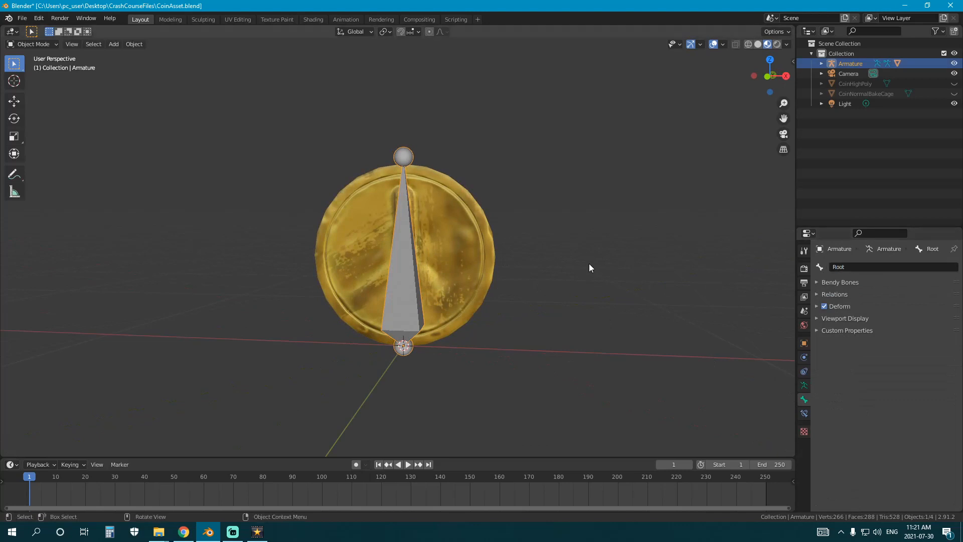
{"action": "key", "text": "Tab"}
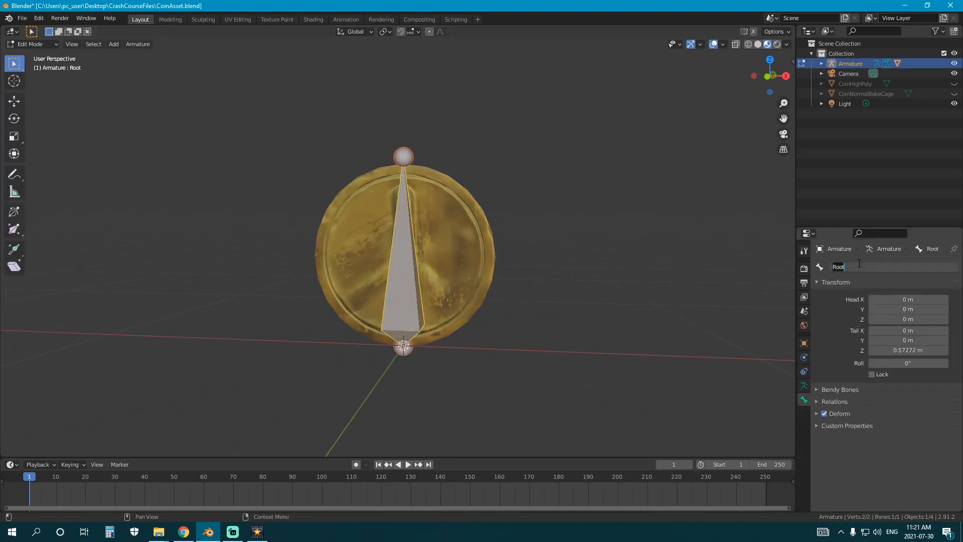
{"action": "key", "text": "Tab"}
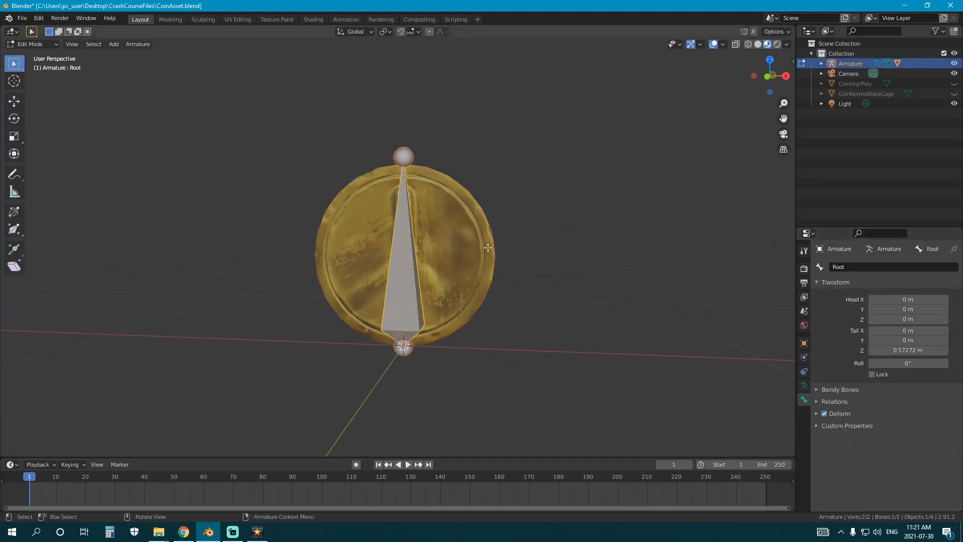
{"action": "key", "text": "Tab"}
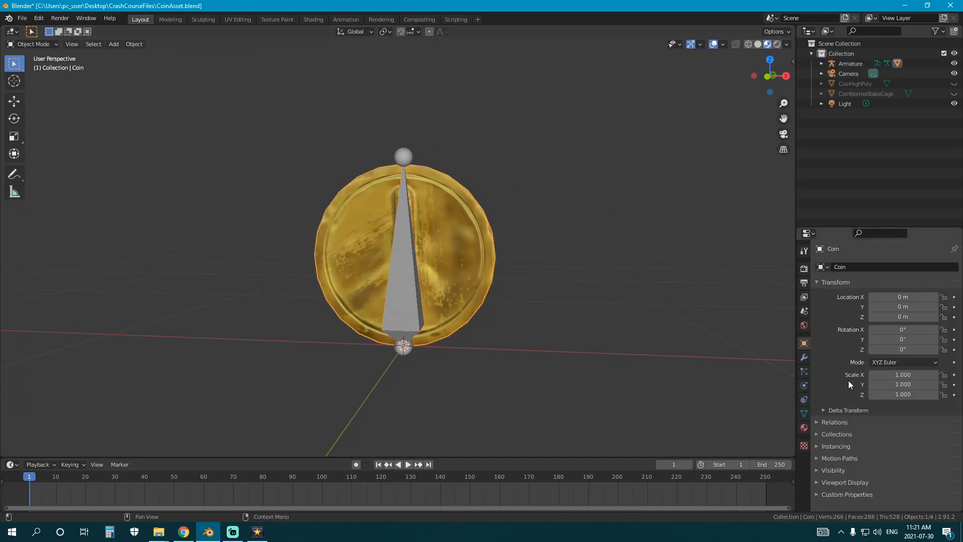
{"action": "left_click", "coordinate": [802, 413]}
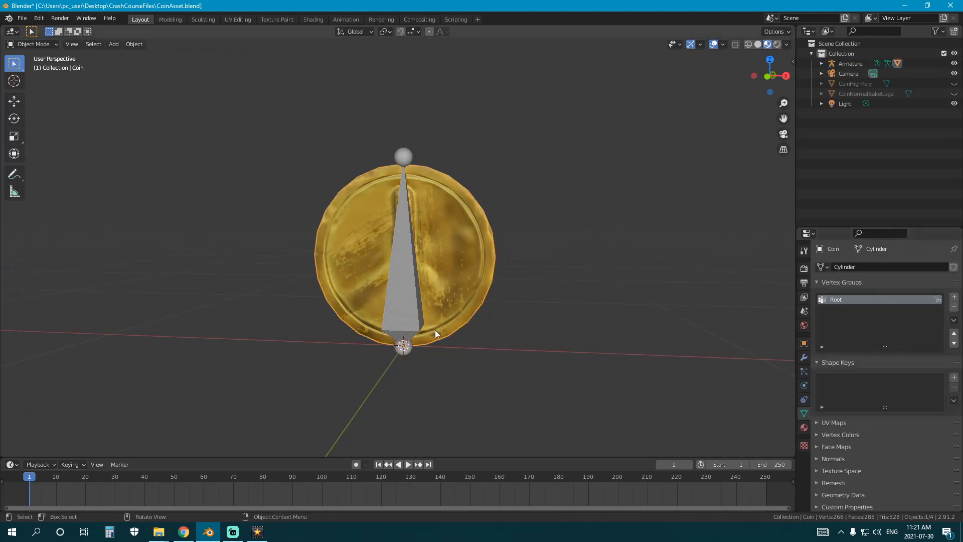
{"action": "mouse_move", "coordinate": [592, 285]}
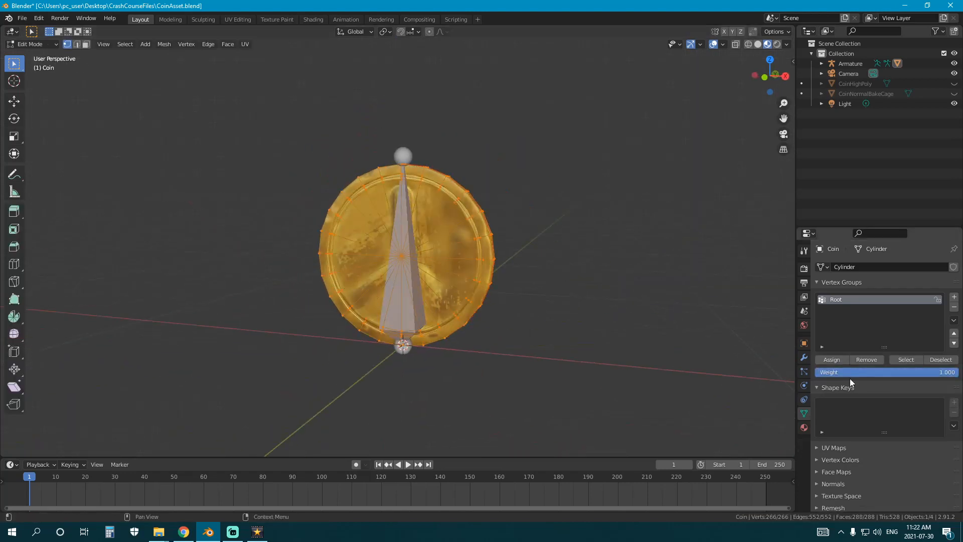
- Select all of the coin's vertices and assign them to the Root group at weight 1.0
{"action": "left_click_drag", "start_coordinate": [403, 246], "coordinate": [403, 295]}
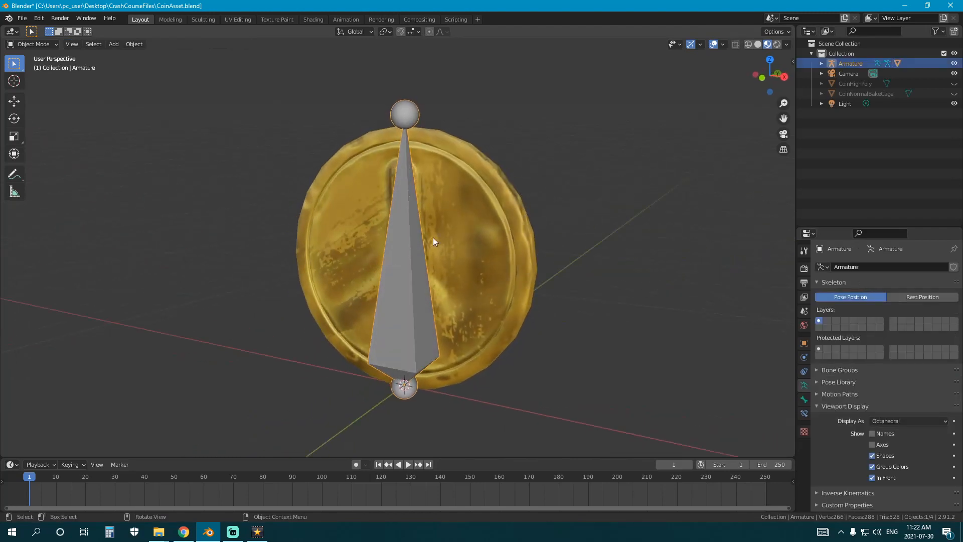
{"action": "mouse_move", "coordinate": [464, 239]}
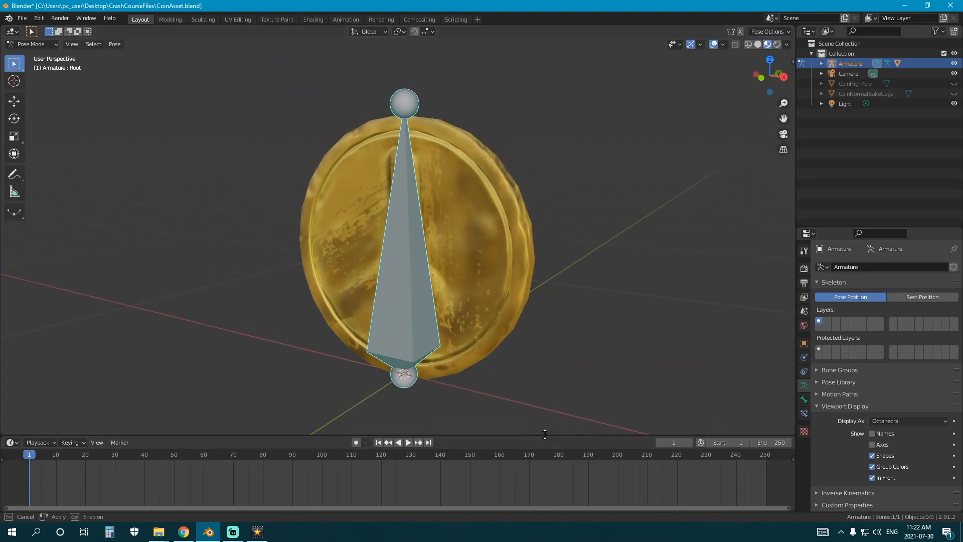
- Resize the timeline and switch to the Animation workspace with the Root bone in pose mode
{"action": "left_click", "coordinate": [346, 19]}
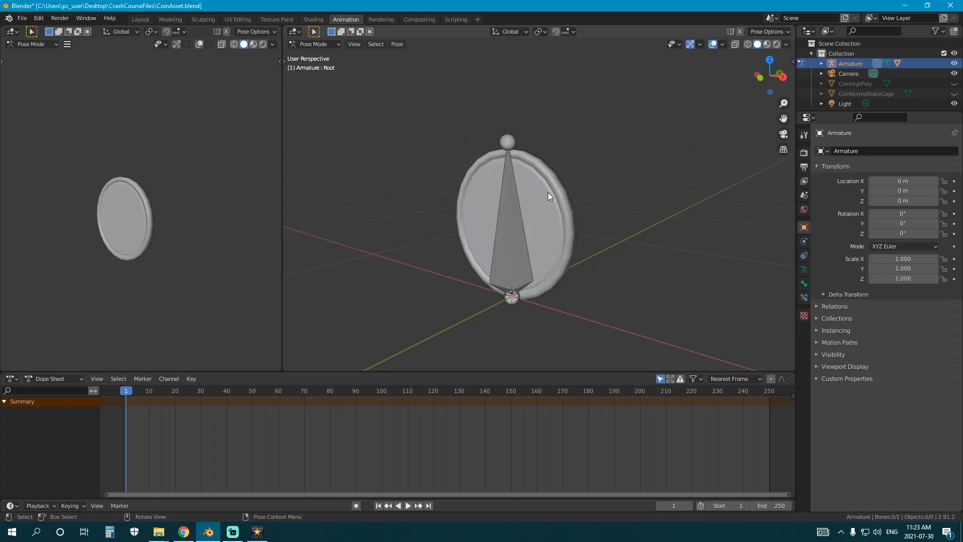
- Select the armature and change the Dope Sheet mode to Action Editor
{"action": "left_click", "coordinate": [849, 74]}
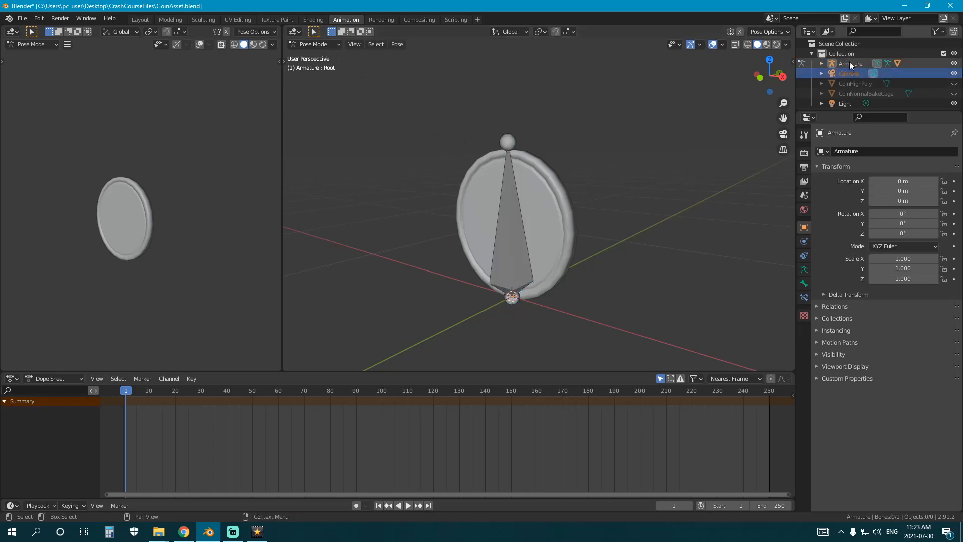
{"action": "left_click", "coordinate": [313, 43]}
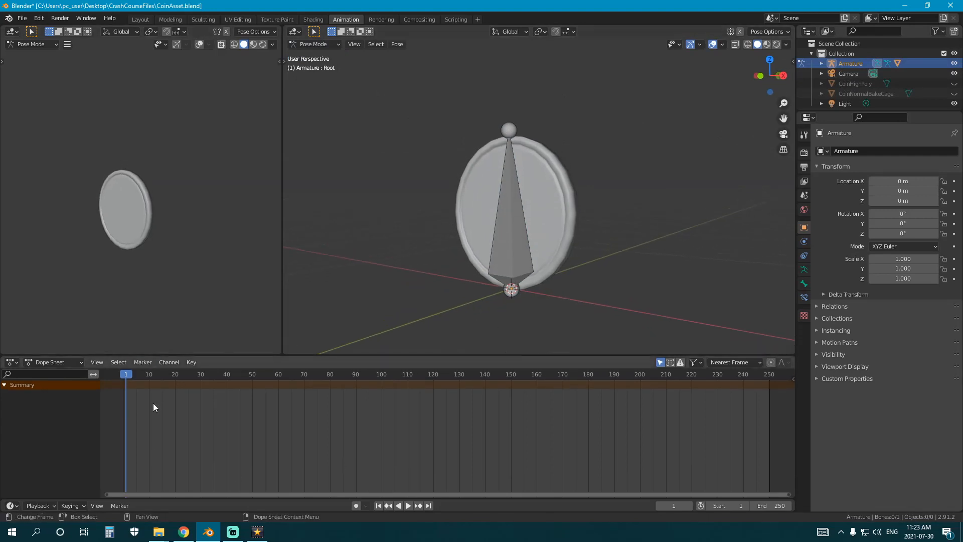
{"action": "mouse_move", "coordinate": [327, 418]}
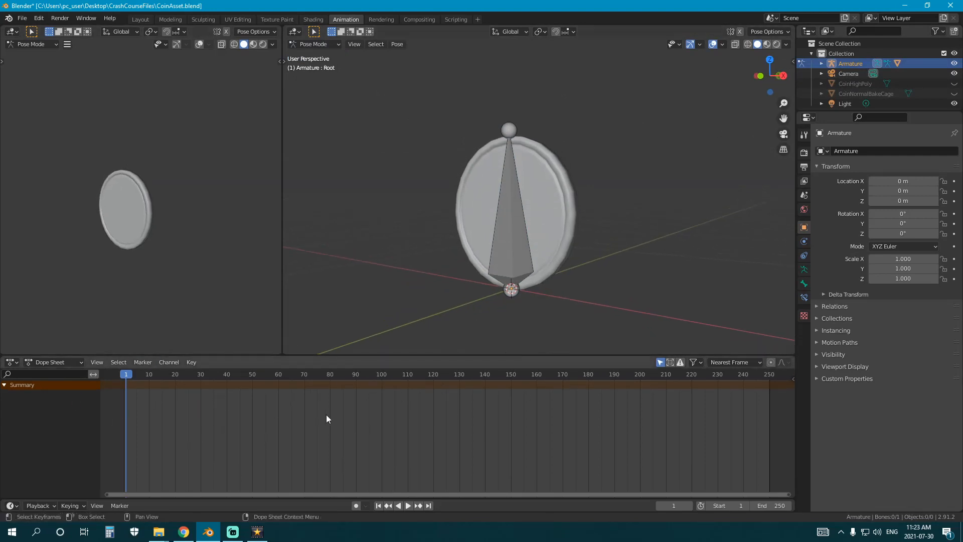
{"action": "left_click", "coordinate": [52, 362]}
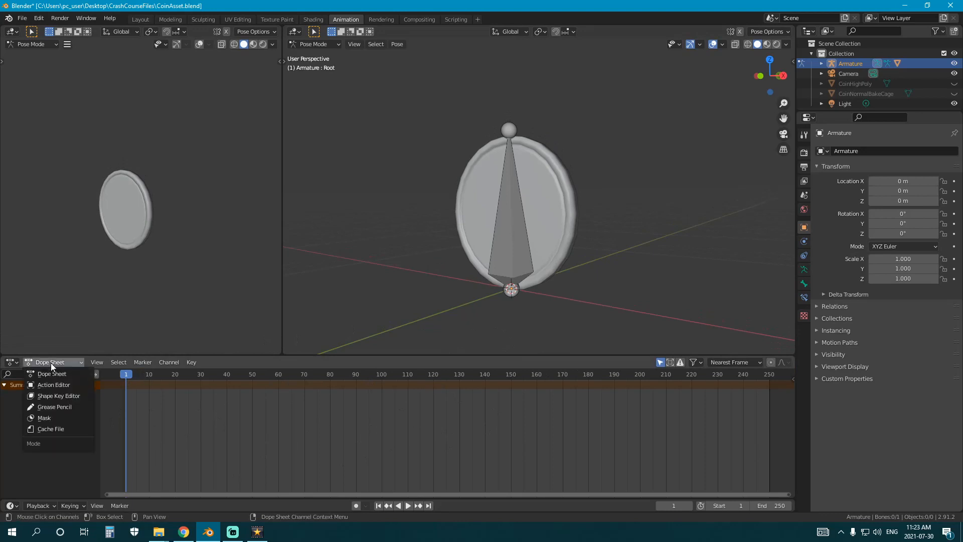
{"action": "left_click", "coordinate": [54, 385]}
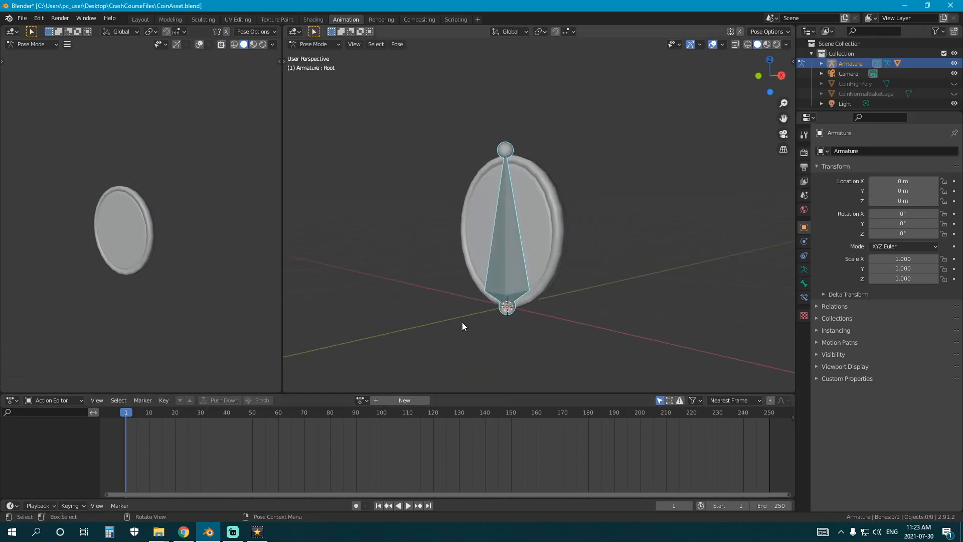
{"action": "mouse_move", "coordinate": [550, 283]}
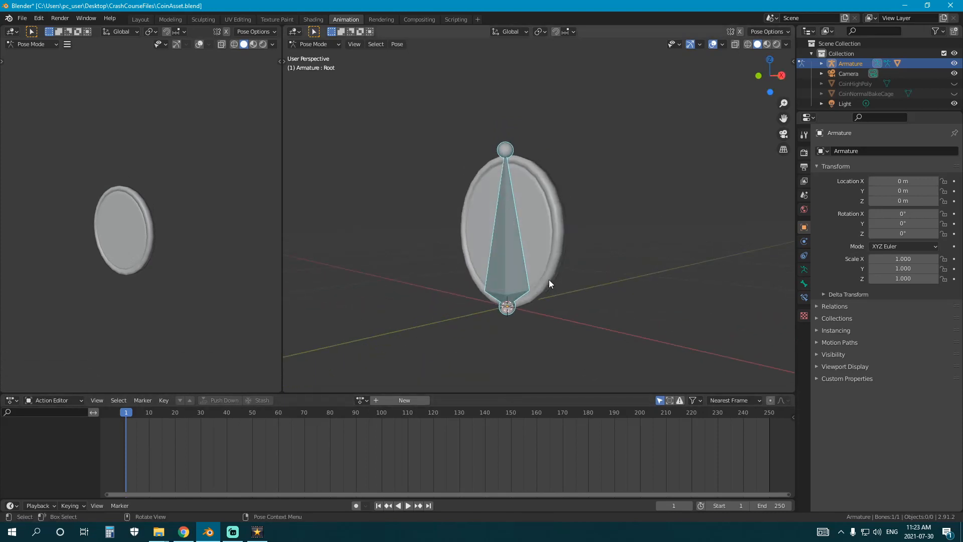
{"action": "mouse_move", "coordinate": [553, 139]}
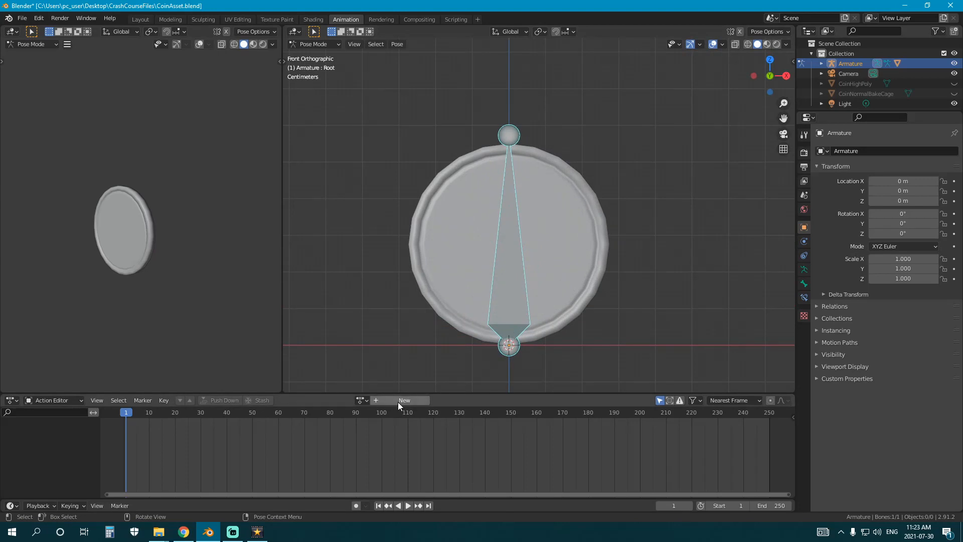
- Create a new action named Coin_DefaultPose and enable its fake user shield
{"action": "left_click", "coordinate": [403, 400]}
{"action": "type", "text": "Coin_DefaultPose"}
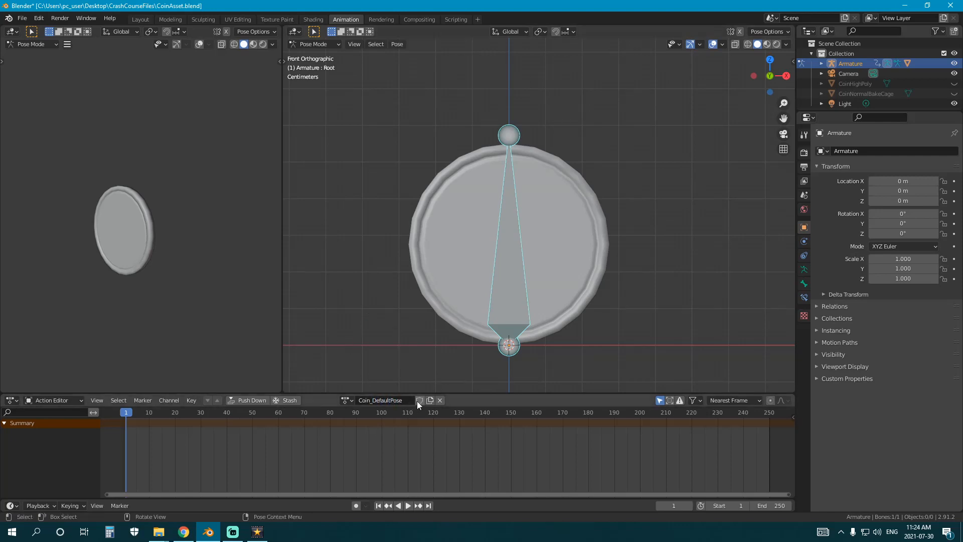
{"action": "left_click", "coordinate": [419, 399]}
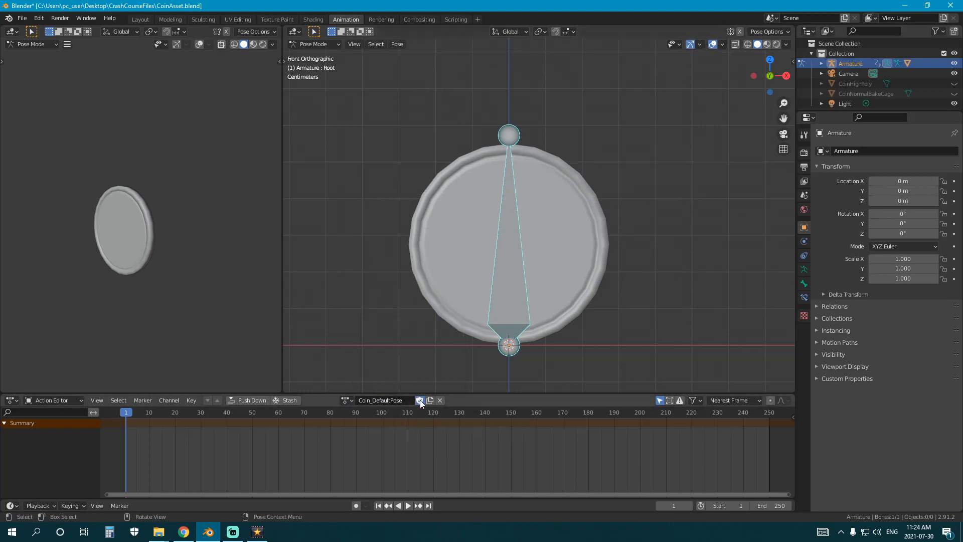
{"action": "left_click", "coordinate": [420, 400]}
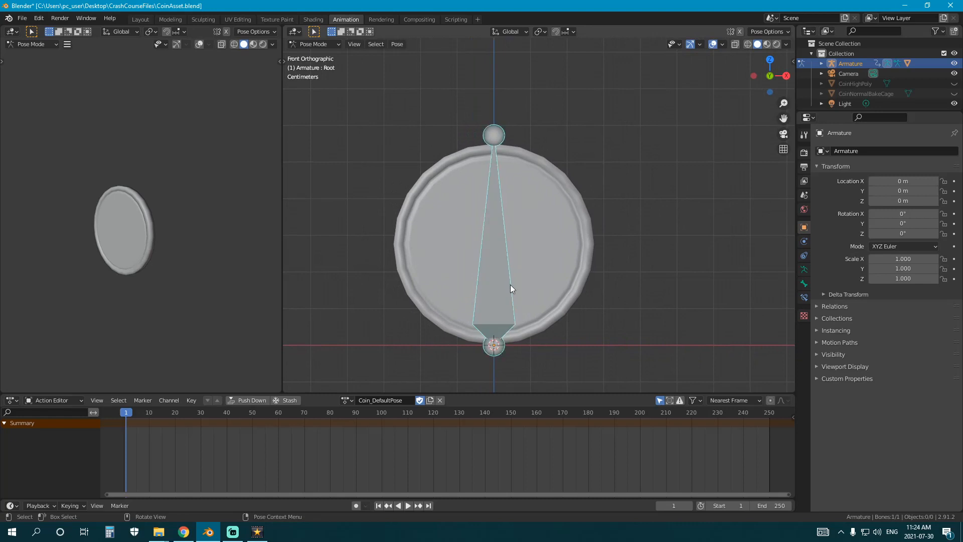
{"action": "mouse_move", "coordinate": [515, 313]}
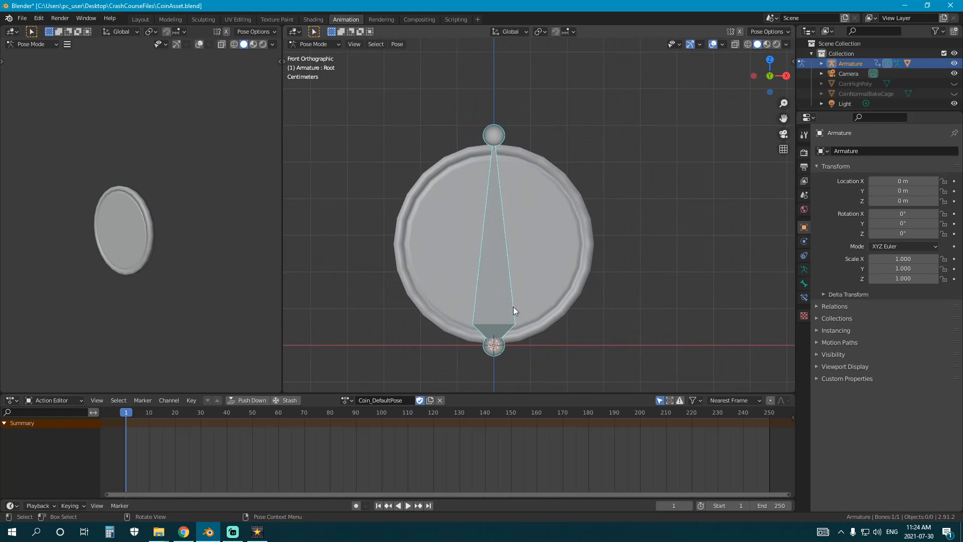
- Key the Root bone's location and rotation at frame 1, then insert Available keys
{"action": "scroll", "scroll_direction": "down", "scroll_amount": 3}
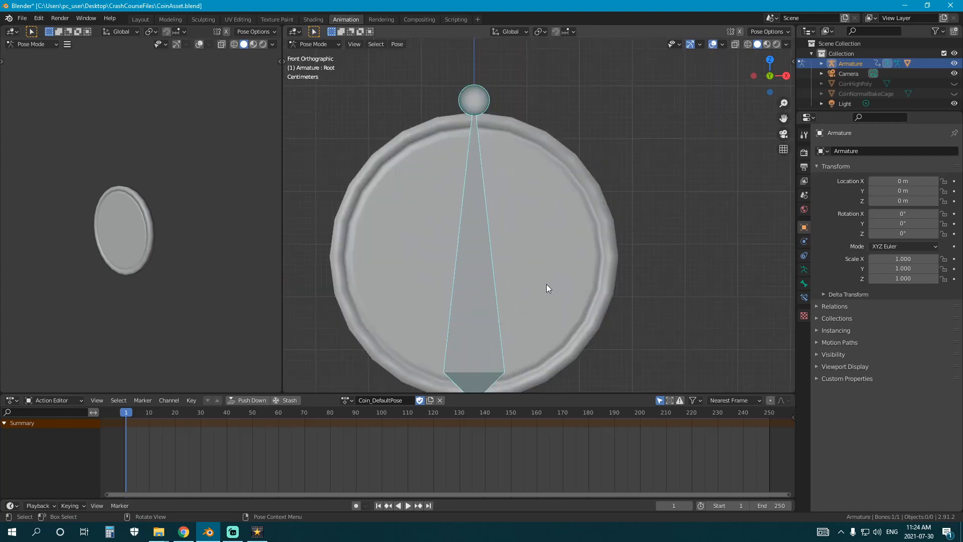
{"action": "key", "text": "i"}
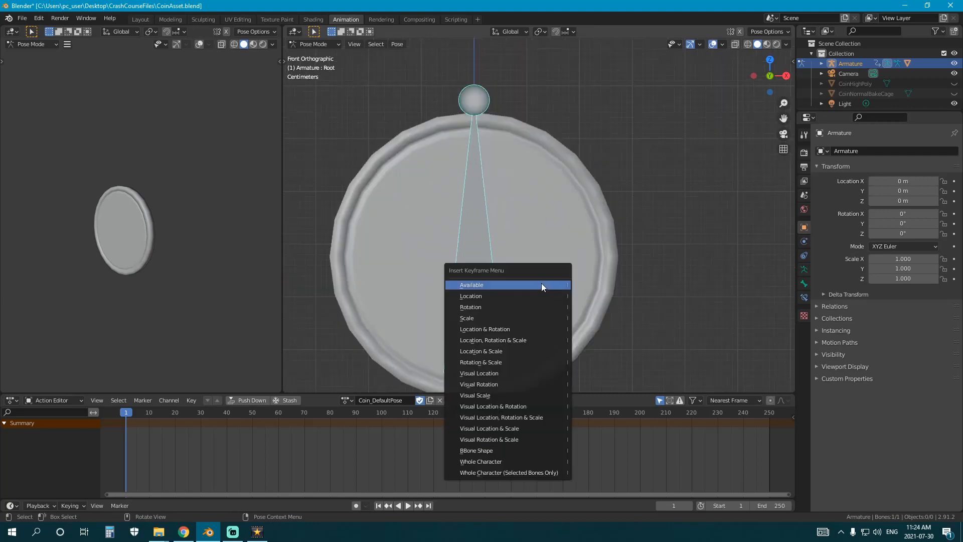
{"action": "mouse_move", "coordinate": [498, 289]}
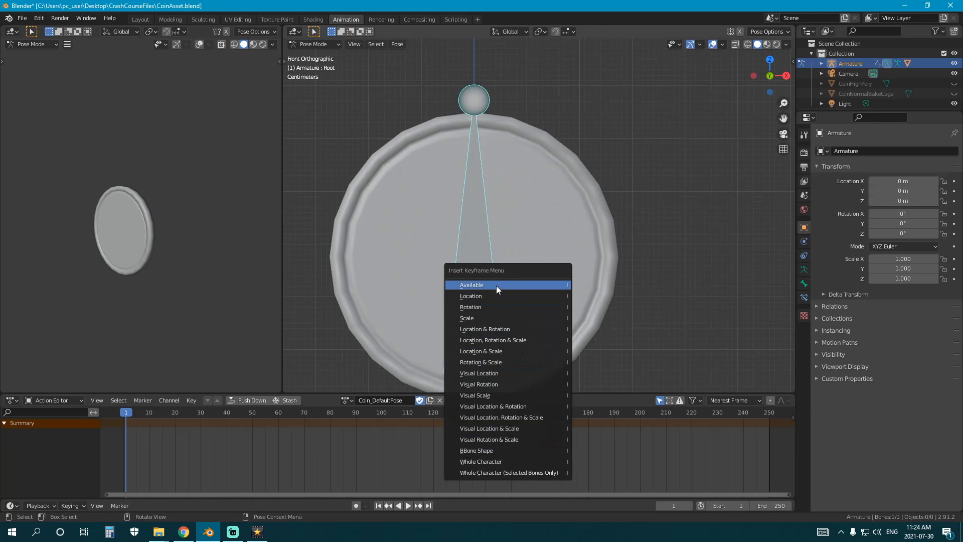
{"action": "mouse_move", "coordinate": [484, 329]}
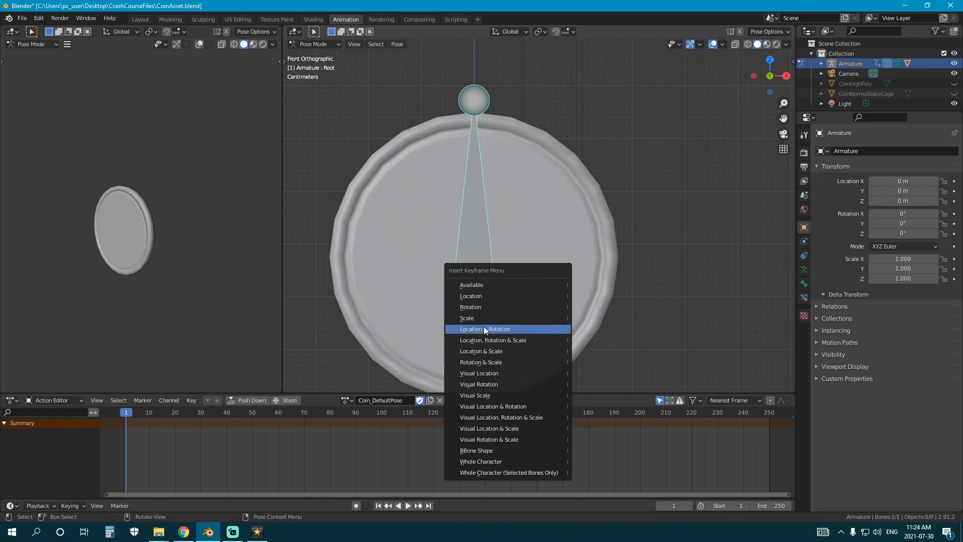
{"action": "left_click", "coordinate": [485, 329]}
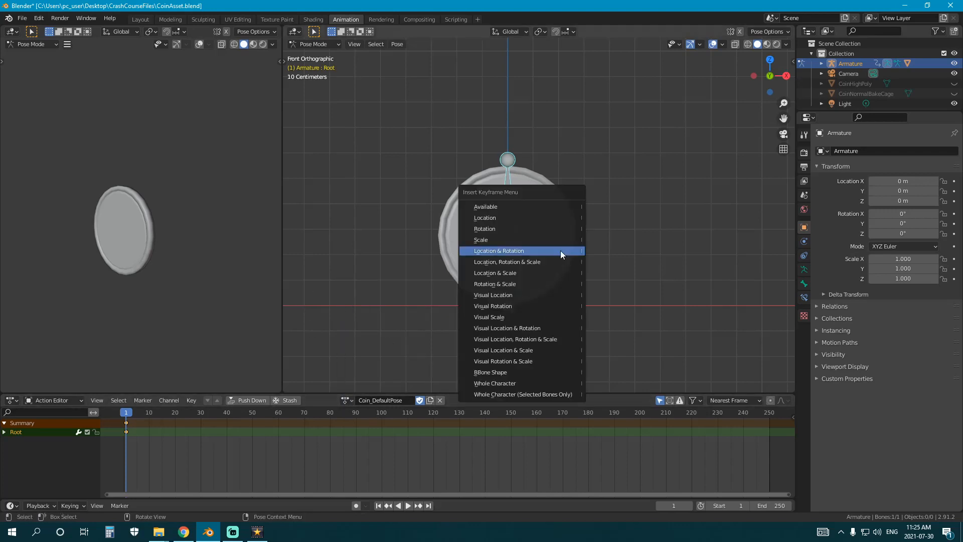
{"action": "mouse_move", "coordinate": [552, 264]}
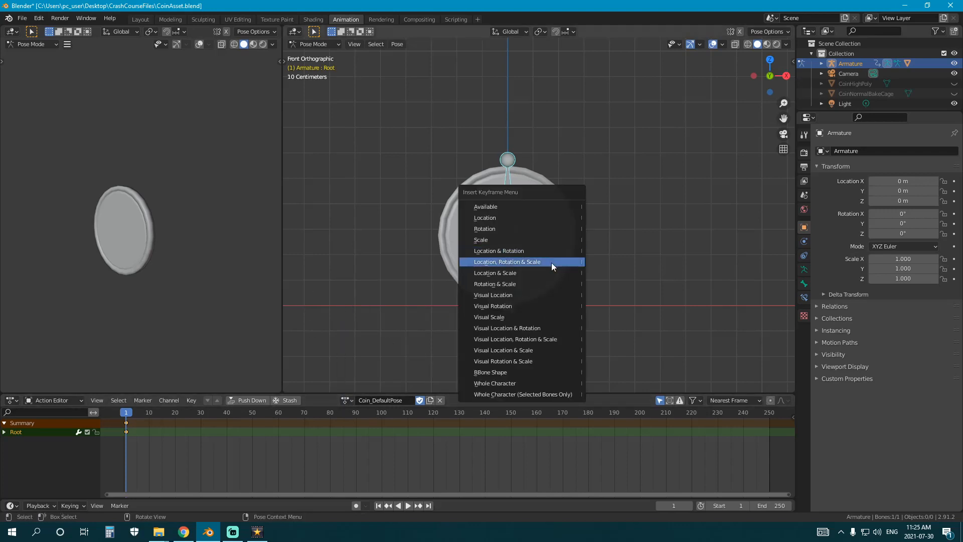
{"action": "mouse_move", "coordinate": [501, 206]}
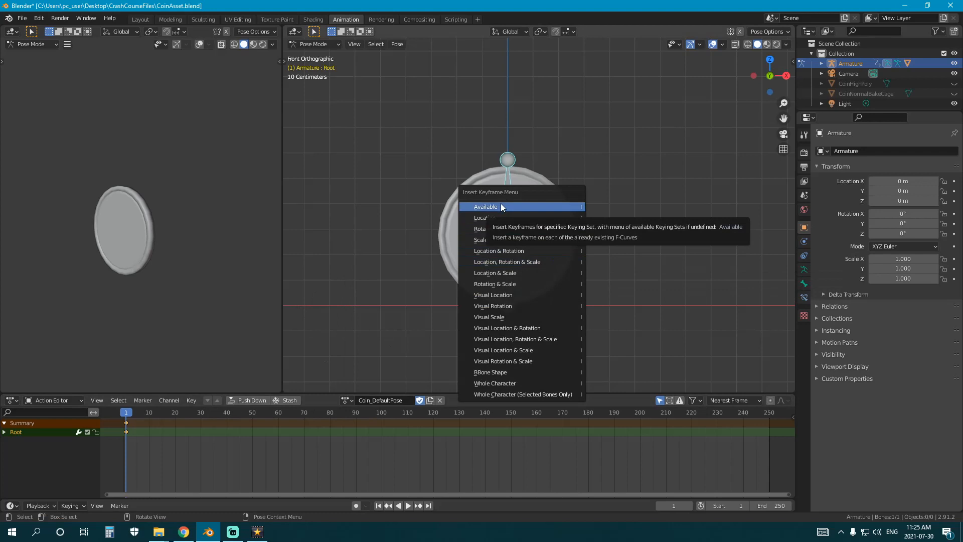
{"action": "left_click", "coordinate": [486, 206]}
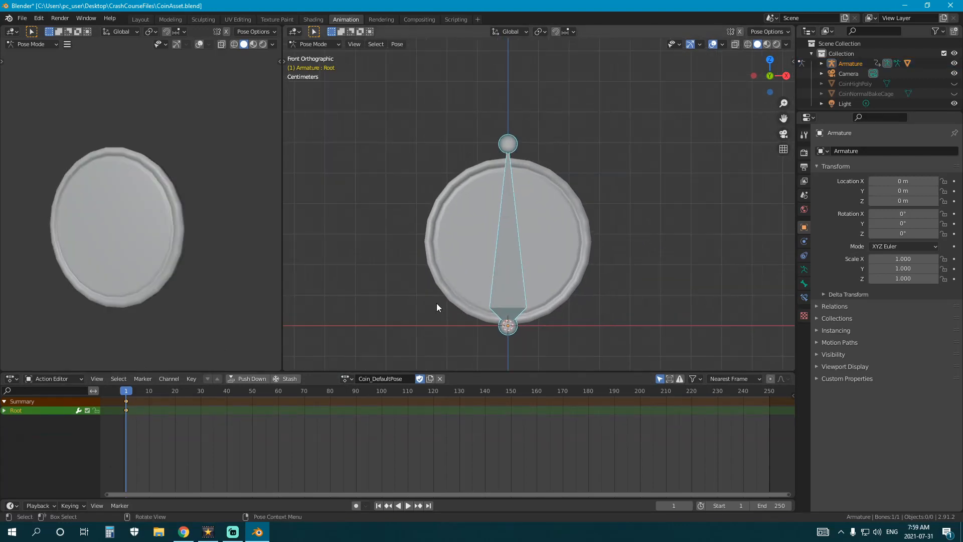
{"action": "mouse_move", "coordinate": [461, 363]}
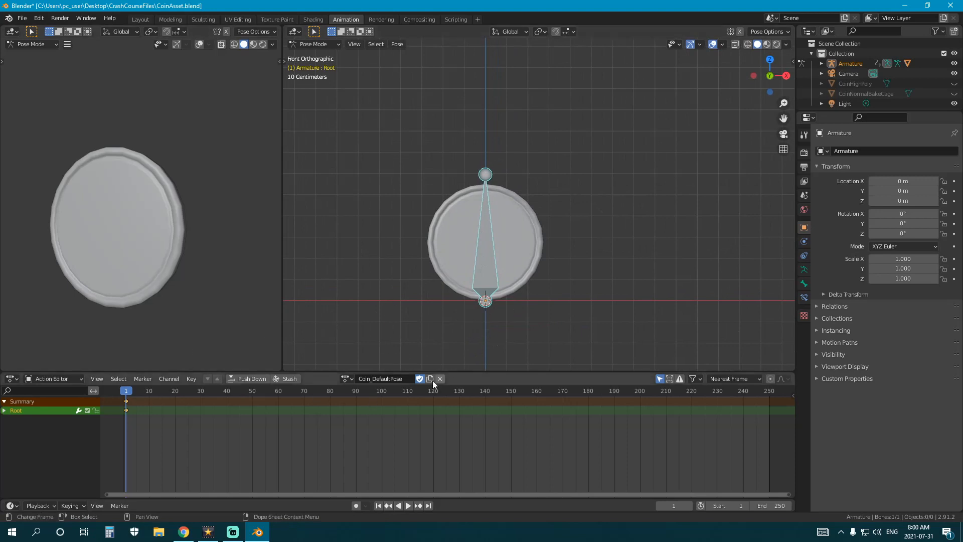
{"action": "mouse_move", "coordinate": [430, 379]}
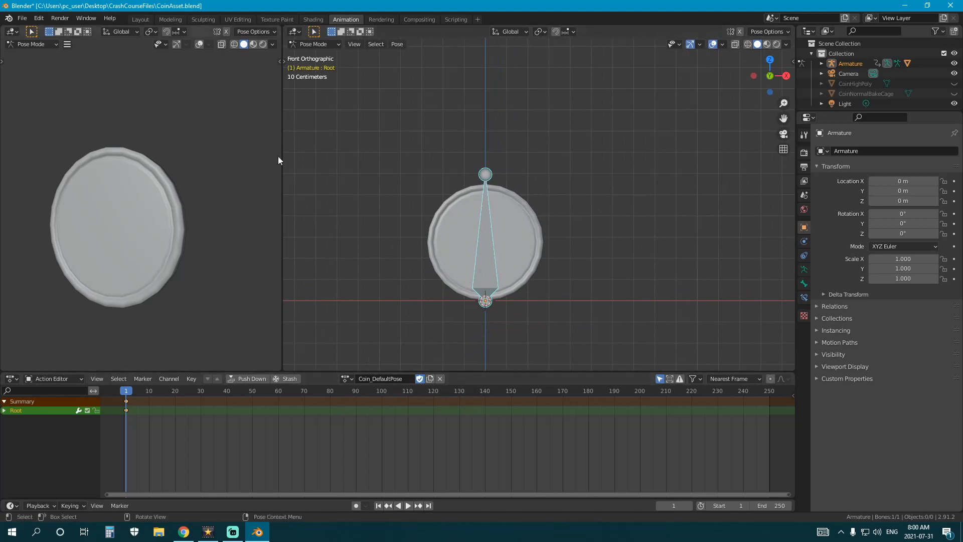
- Duplicate Coin_DefaultPose into a new action, clear its keyframes and select the Root key
{"action": "left_click", "coordinate": [430, 378]}
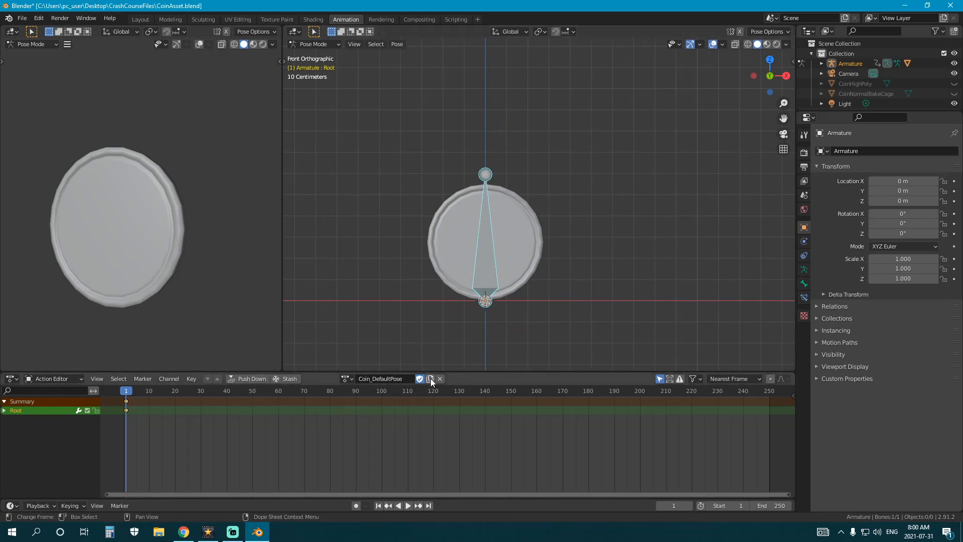
{"action": "left_click", "coordinate": [430, 378]}
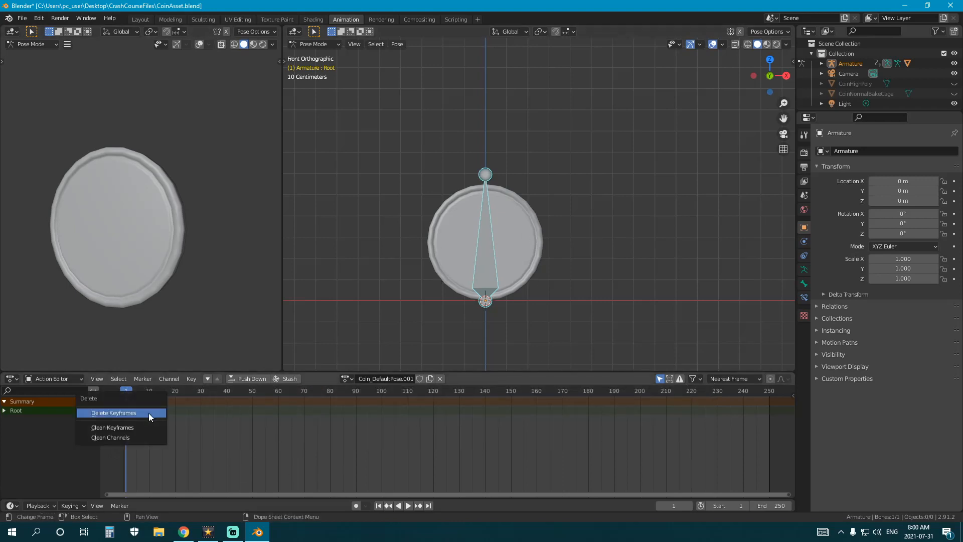
{"action": "left_click", "coordinate": [113, 412]}
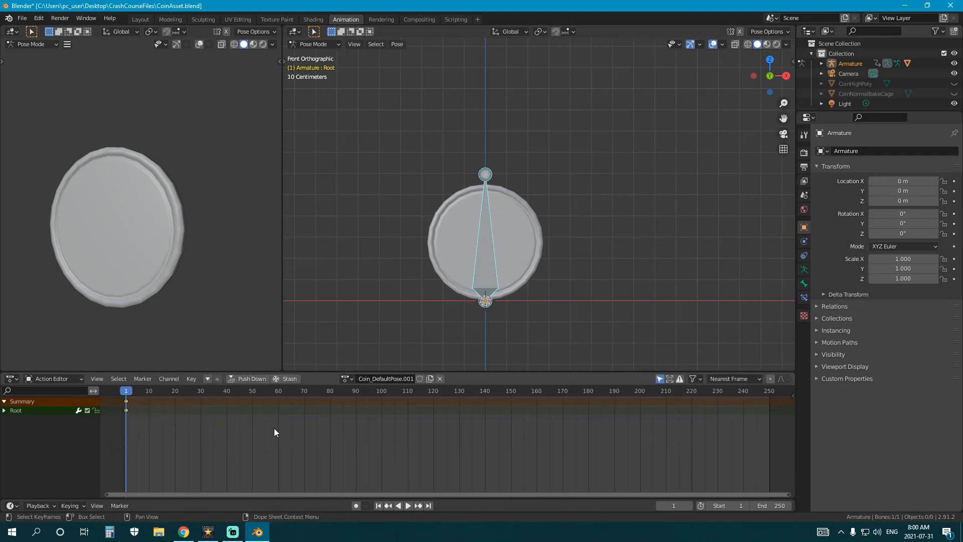
{"action": "mouse_move", "coordinate": [166, 422]}
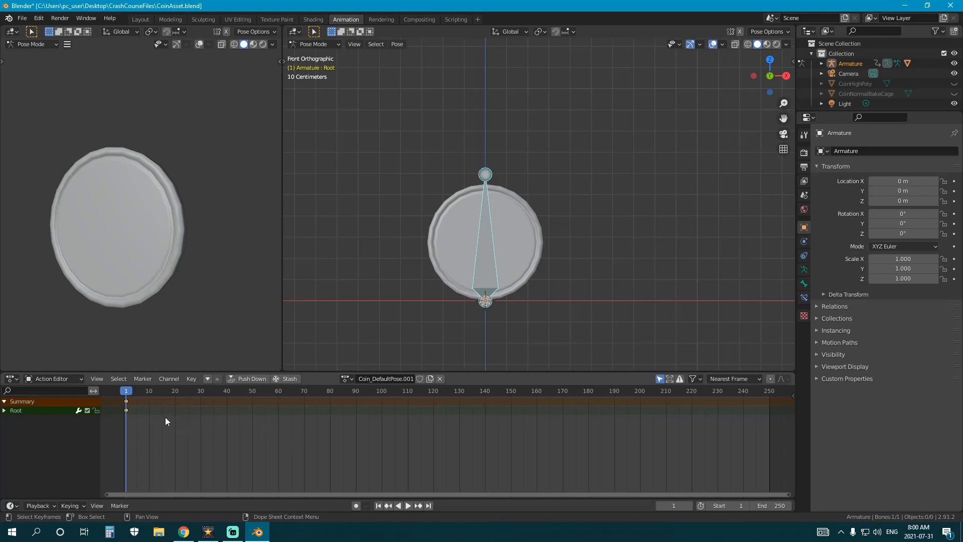
{"action": "left_click", "coordinate": [408, 505]}
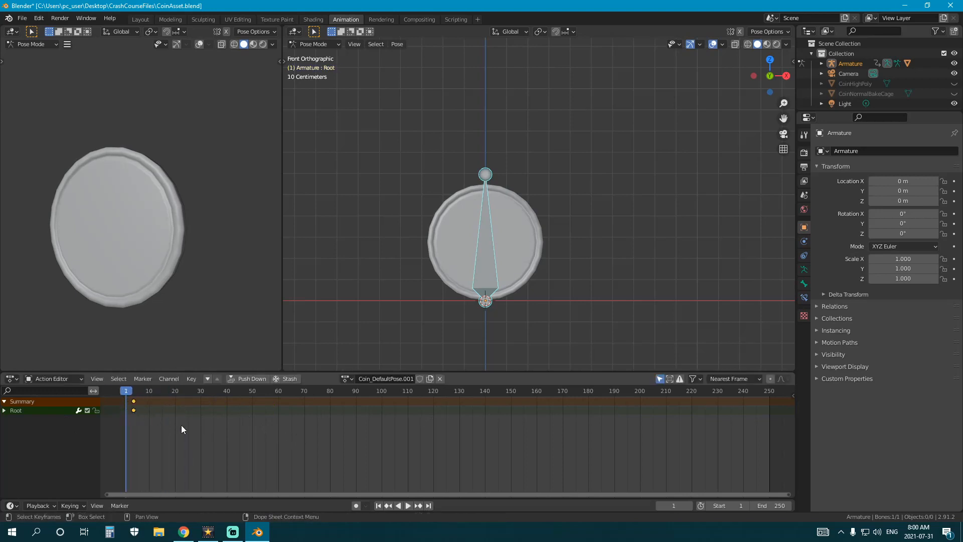
{"action": "key", "text": "s"}
{"action": "type", "text": "Coin_Idle"}
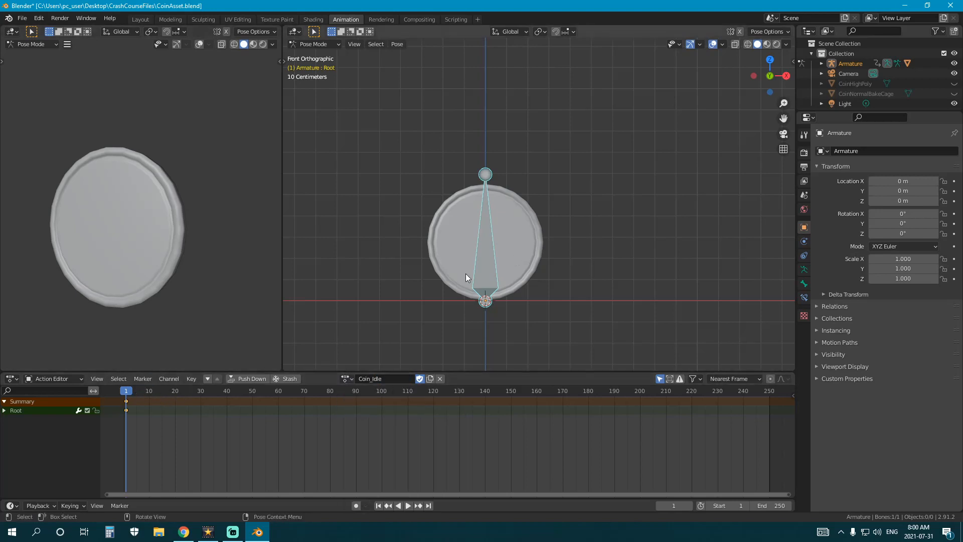
{"action": "mouse_move", "coordinate": [551, 338]}
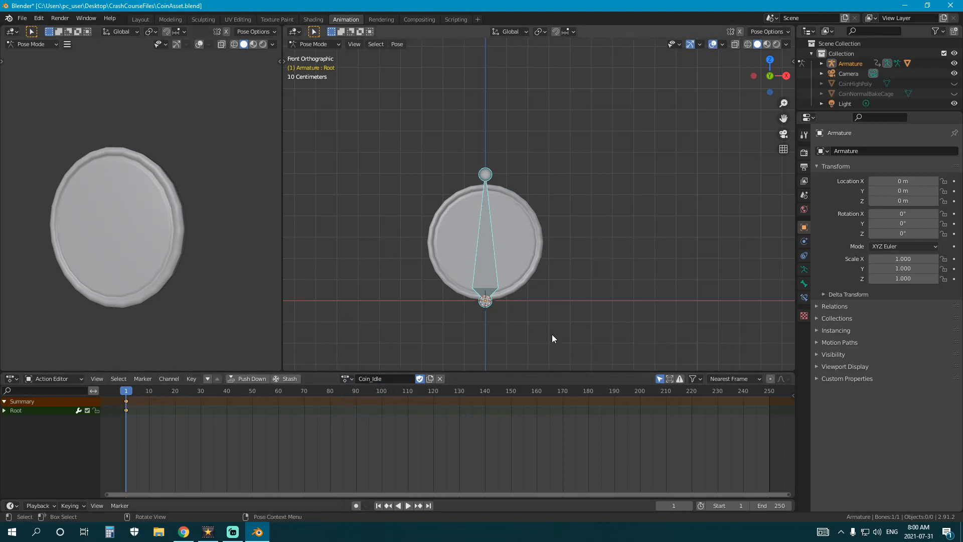
{"action": "mouse_move", "coordinate": [481, 234]}
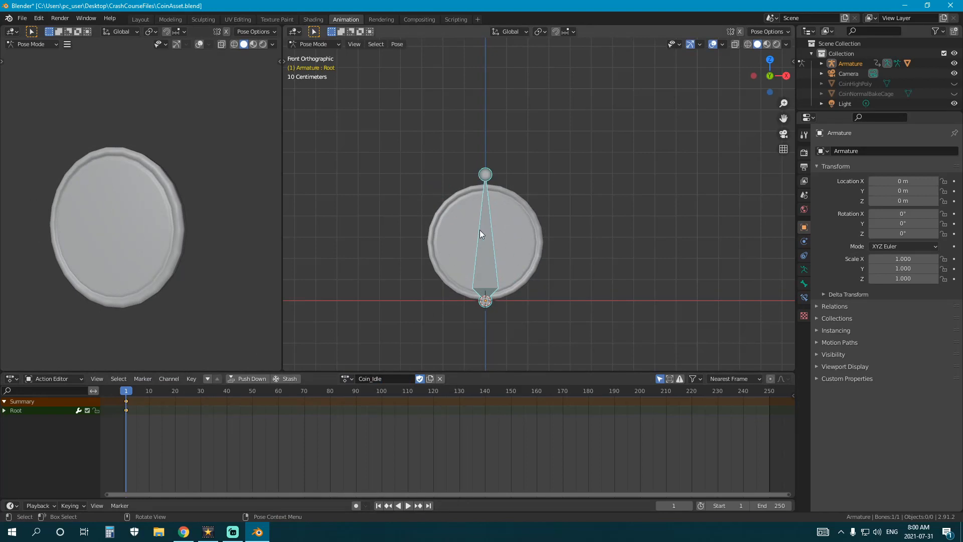
{"action": "mouse_move", "coordinate": [479, 294]}
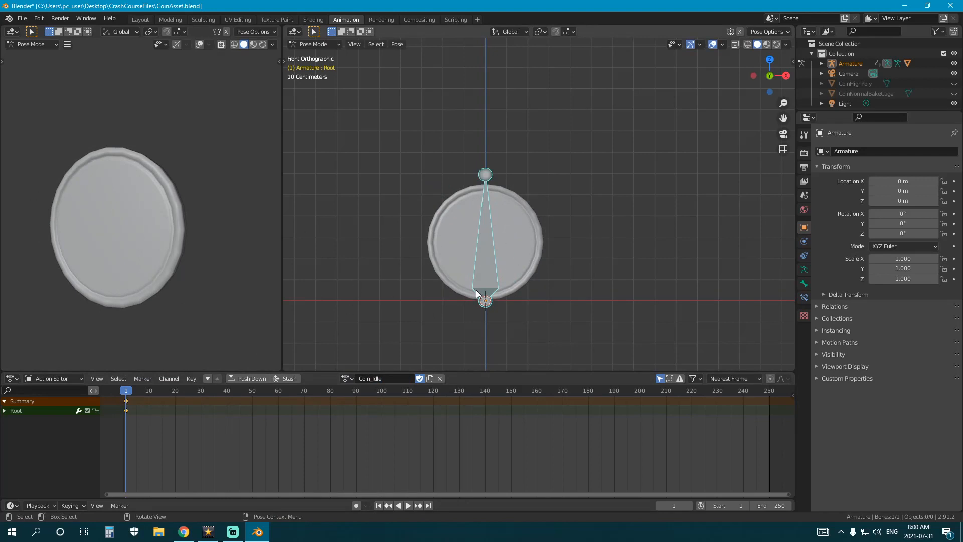
{"action": "mouse_move", "coordinate": [371, 293]}
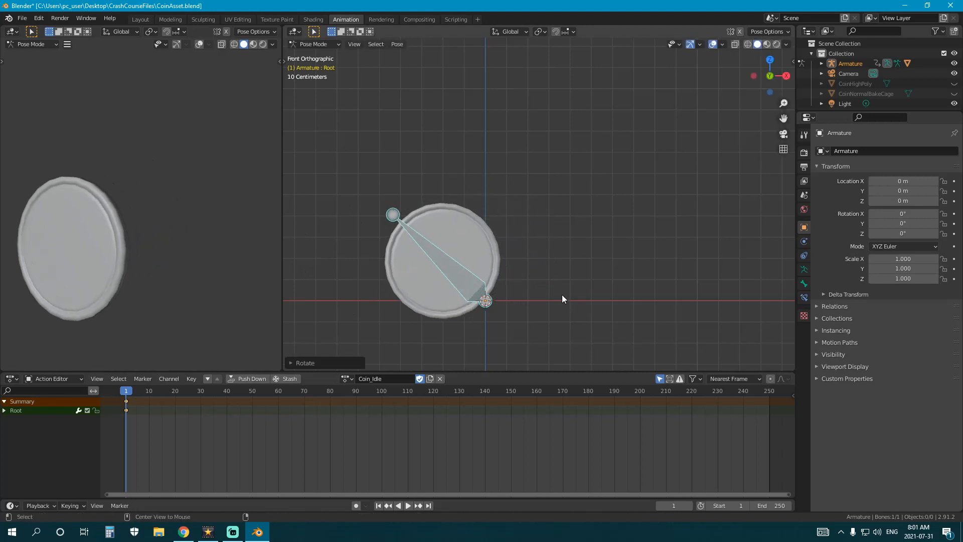
- Return the Root bone to rest and key its location and rotation at frame 1
{"action": "key", "text": "g"}
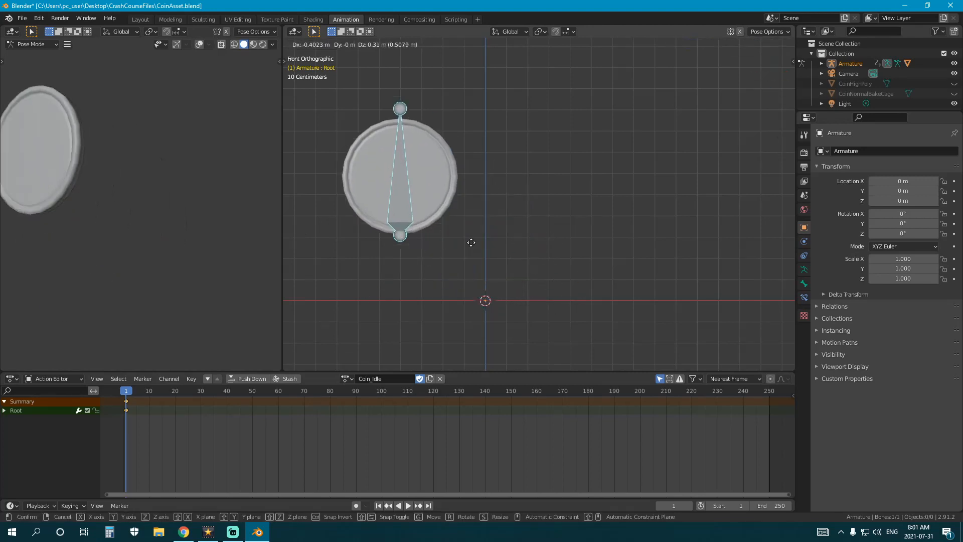
{"action": "left_click", "coordinate": [519, 229]}
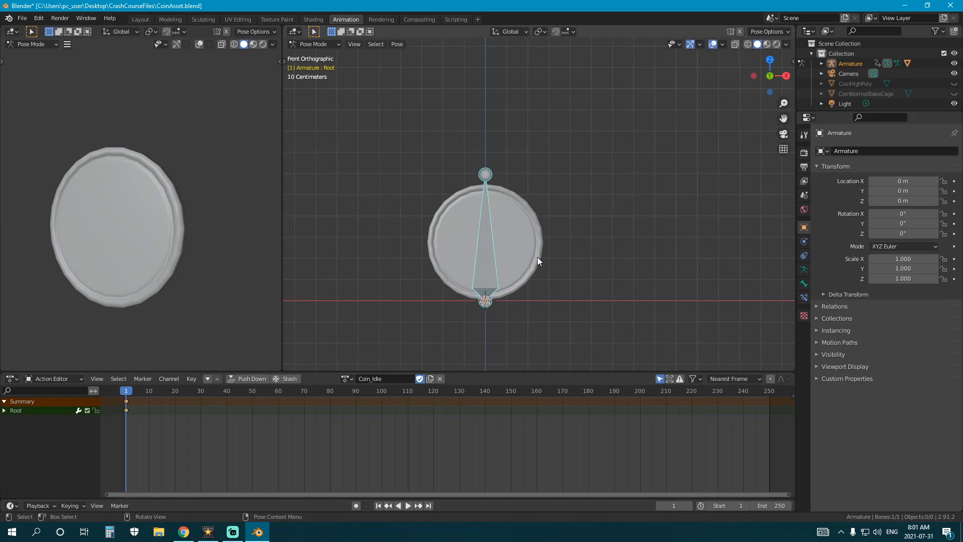
{"action": "mouse_move", "coordinate": [219, 387]}
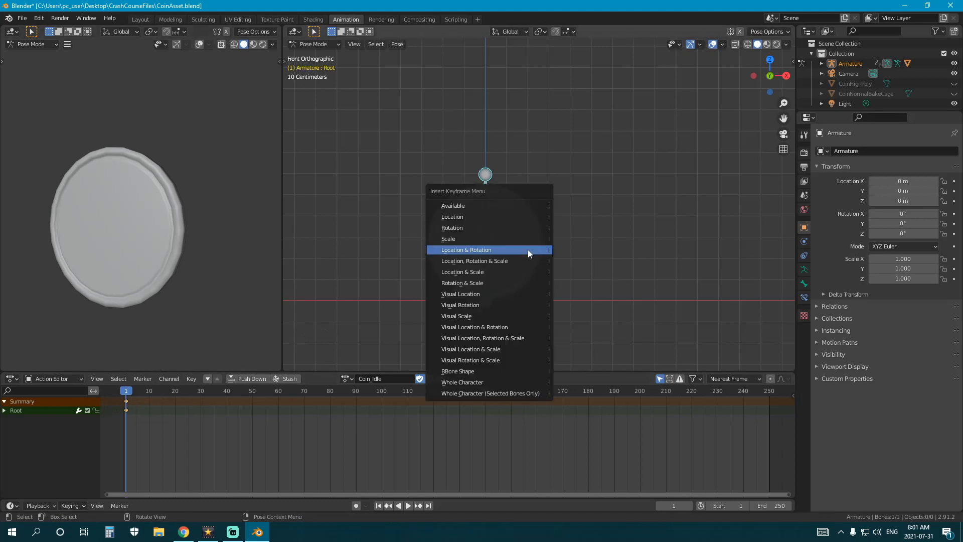
{"action": "left_click", "coordinate": [466, 250]}
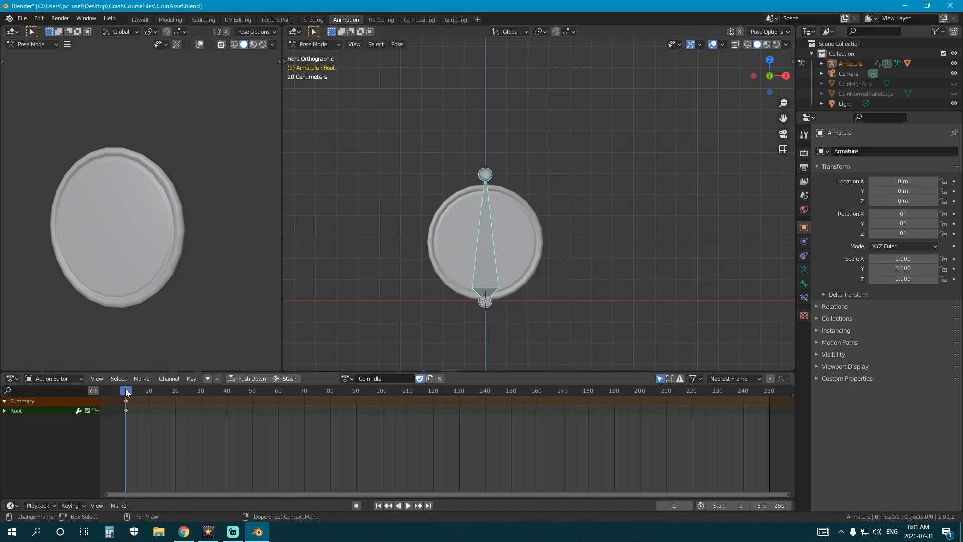
- Rotate the Root bone a quarter turn and key location and rotation at frame 10
{"action": "left_click", "coordinate": [148, 390]}
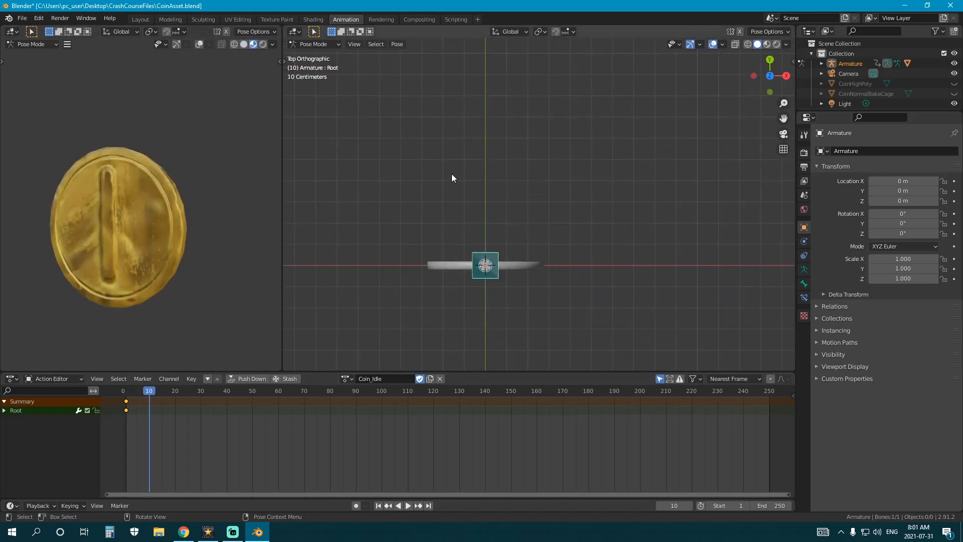
{"action": "mouse_move", "coordinate": [481, 169]}
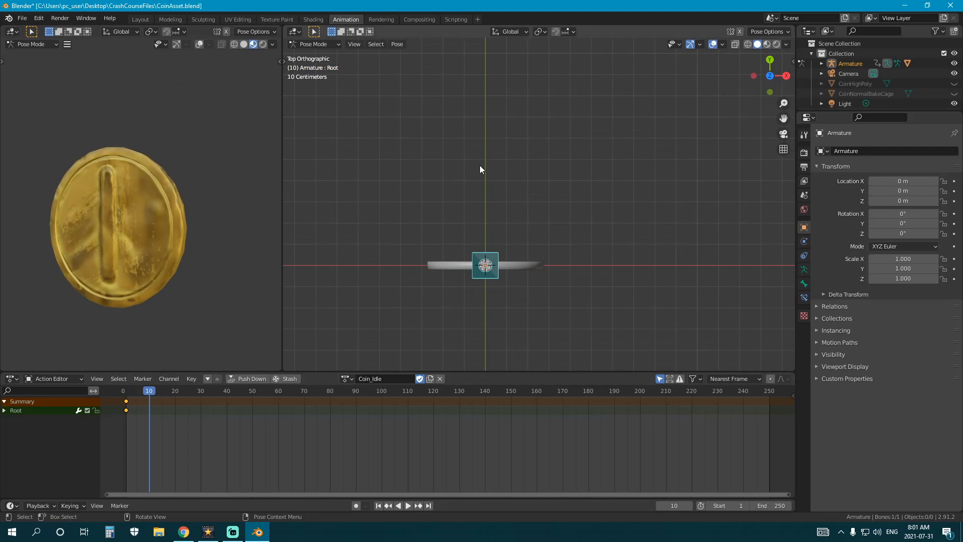
{"action": "key", "text": "r"}
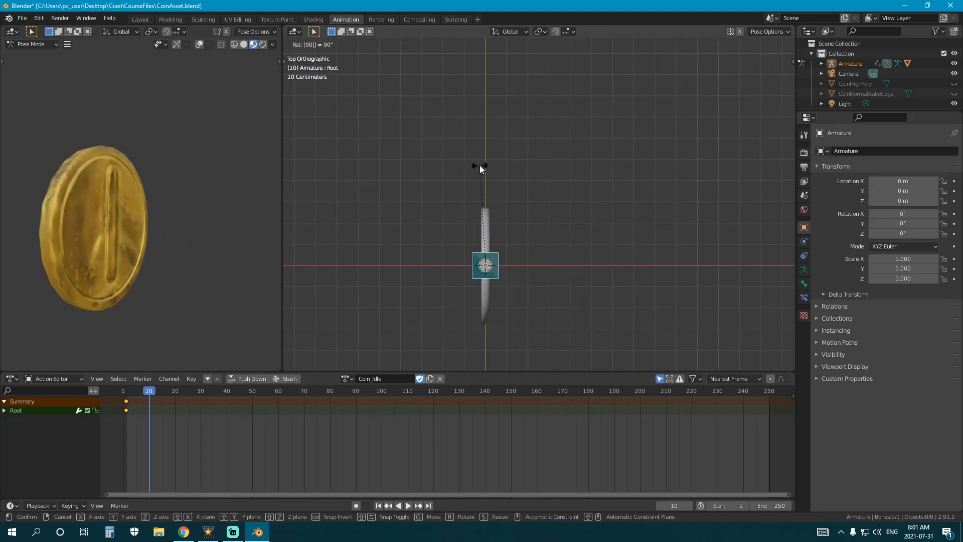
{"action": "key", "text": "i"}
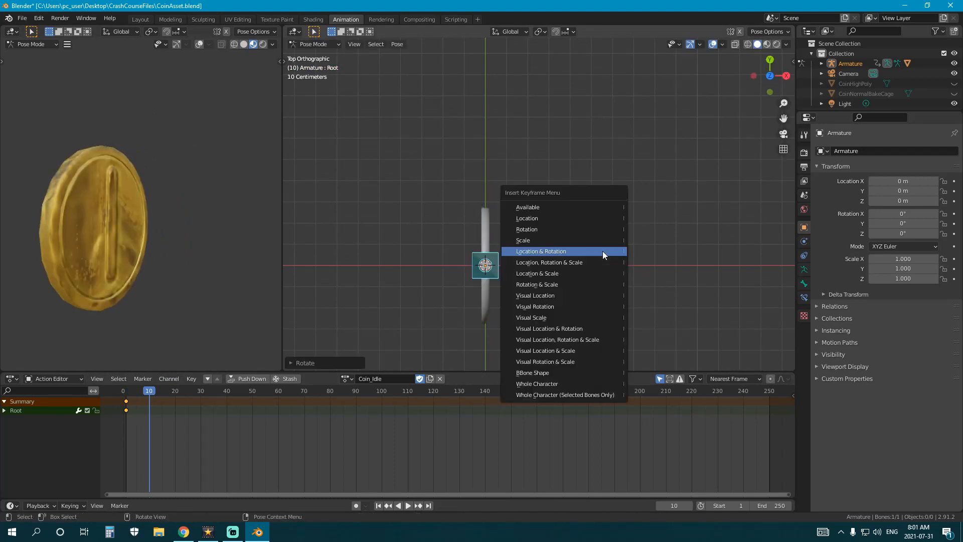
{"action": "left_click", "coordinate": [540, 251]}
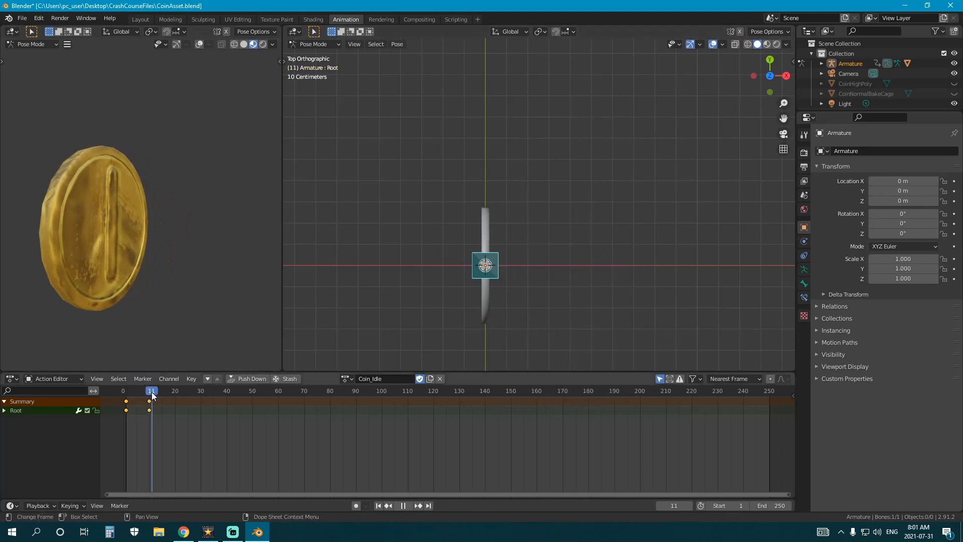
- Check the spin across frames 1–20, key the next pose near frame 20, and rotate again
{"action": "left_click", "coordinate": [170, 391]}
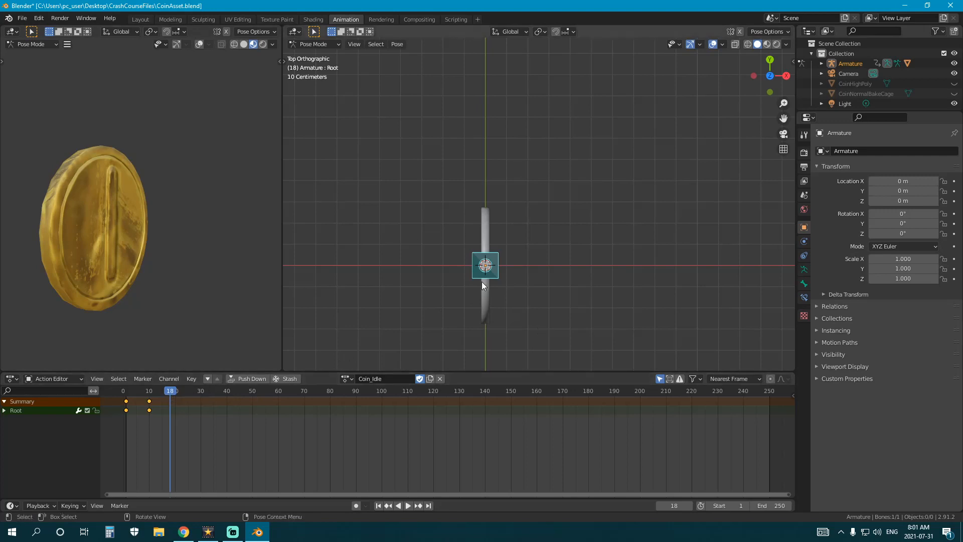
{"action": "mouse_move", "coordinate": [418, 286]}
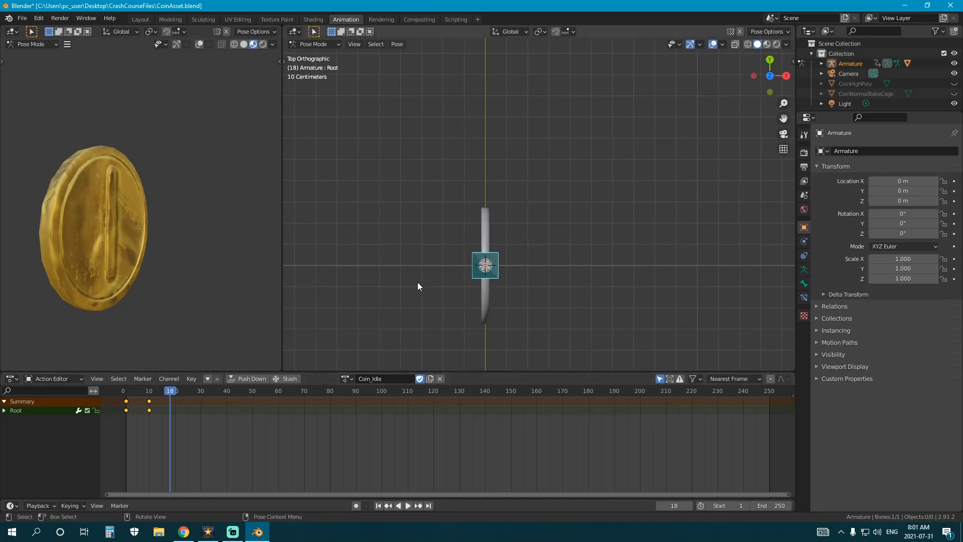
{"action": "mouse_move", "coordinate": [555, 269]}
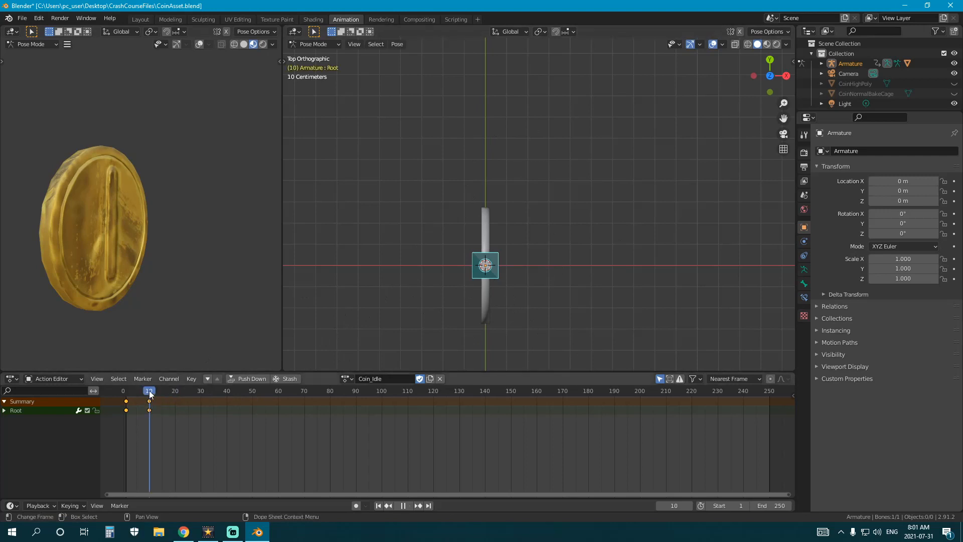
{"action": "left_click", "coordinate": [123, 391]}
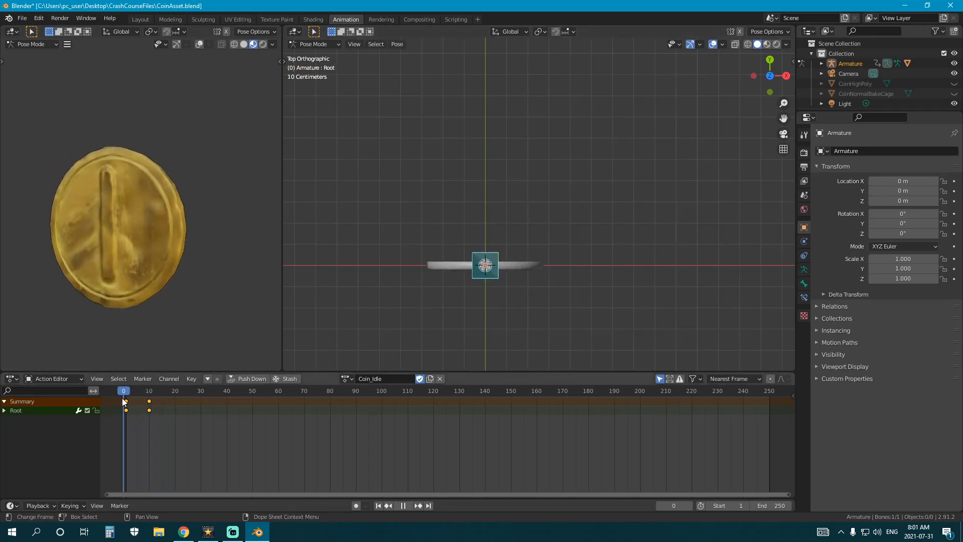
{"action": "left_click", "coordinate": [175, 390]}
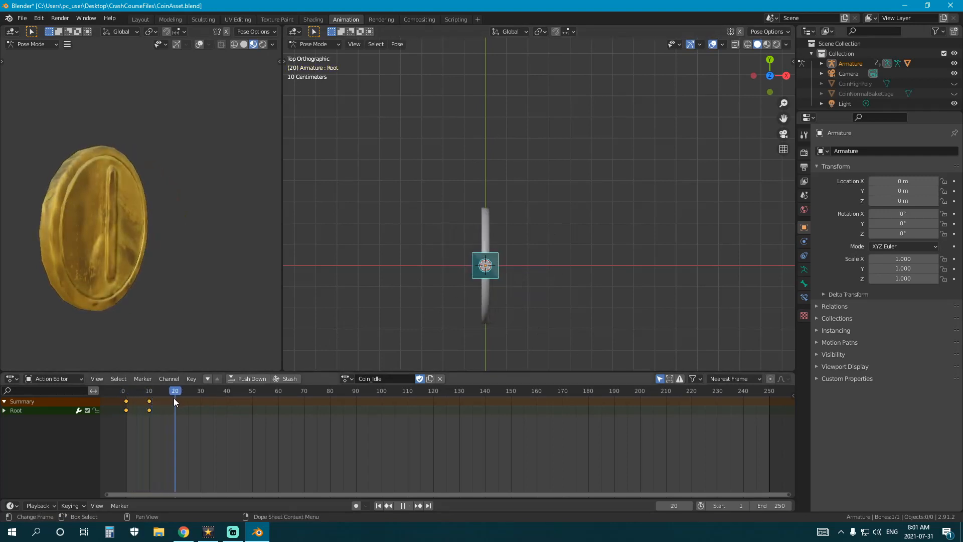
{"action": "left_click", "coordinate": [125, 391]}
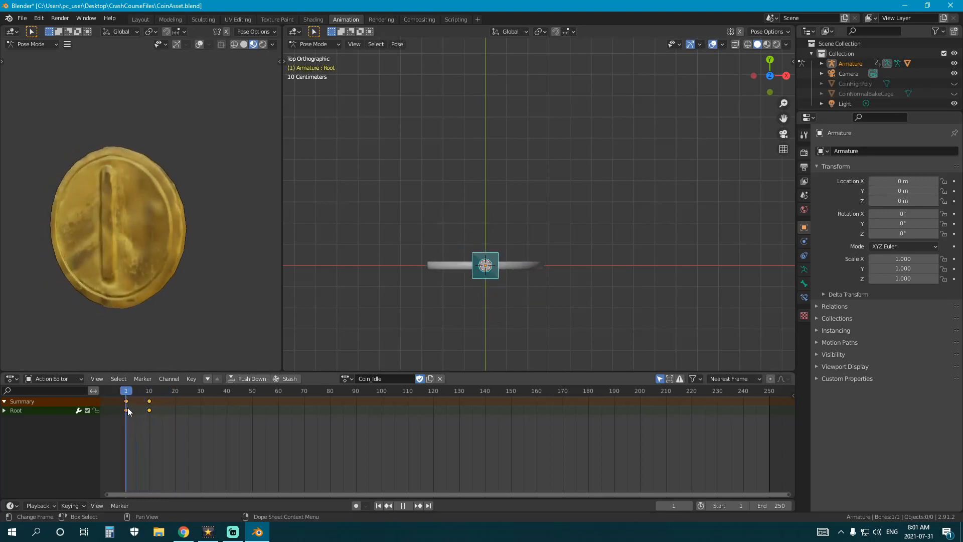
{"action": "left_click", "coordinate": [172, 391]}
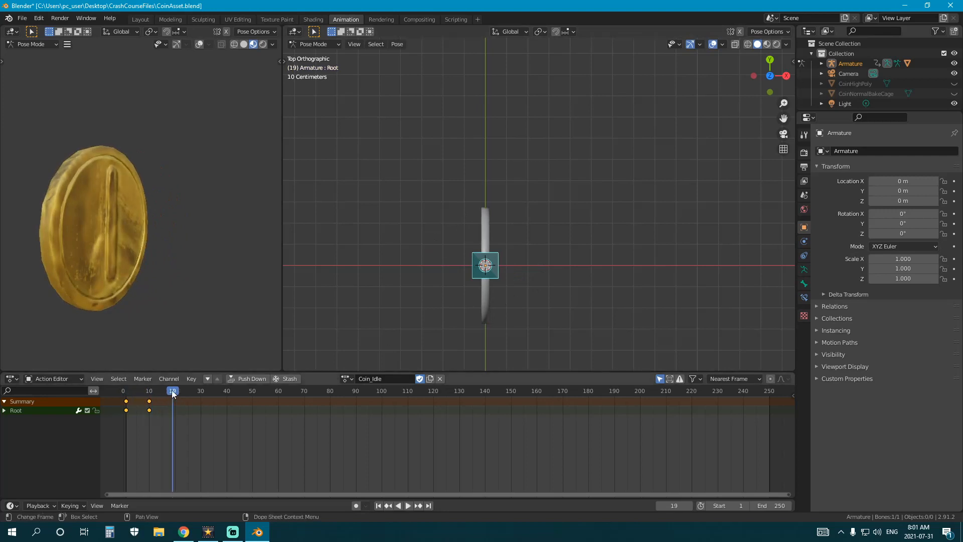
{"action": "key", "text": "i"}
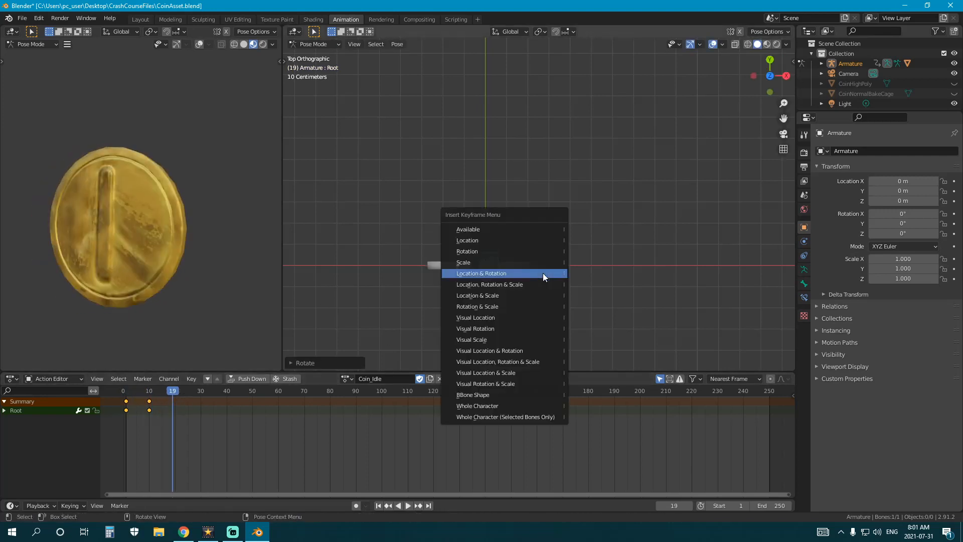
{"action": "left_click", "coordinate": [481, 273]}
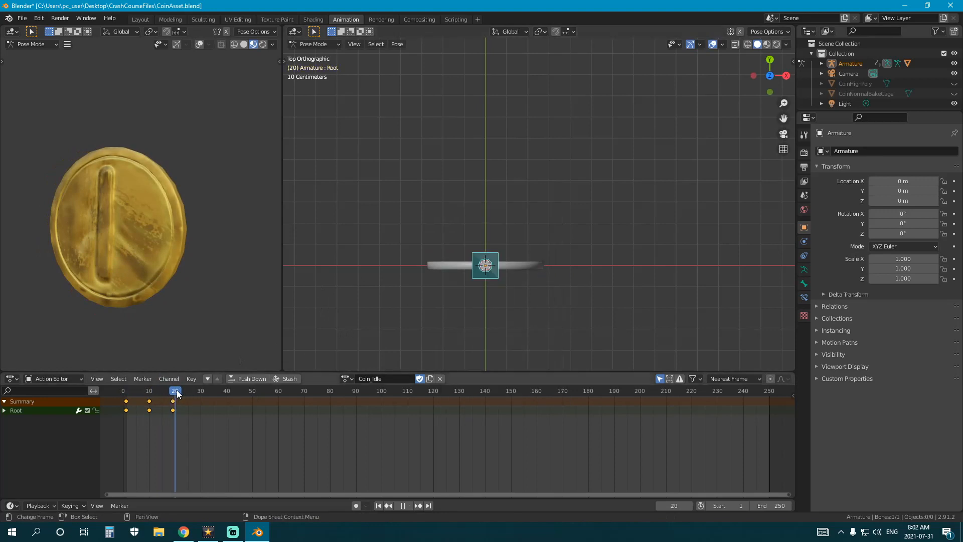
{"action": "left_click", "coordinate": [199, 390]}
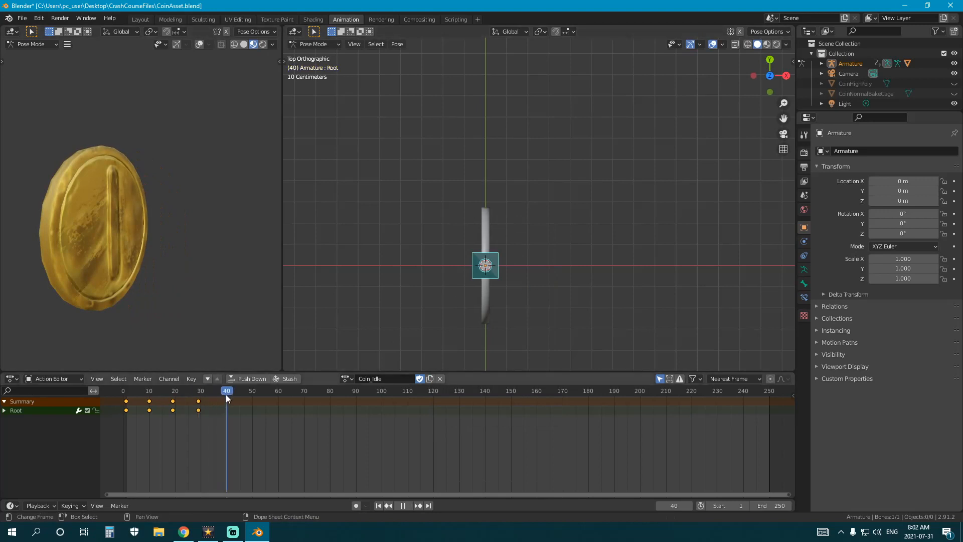
{"action": "key", "text": "r"}
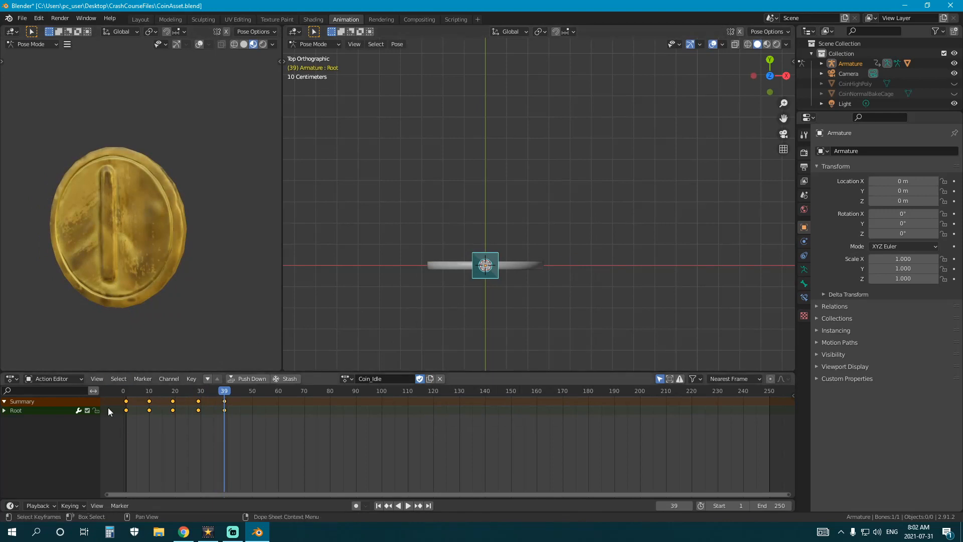
{"action": "mouse_move", "coordinate": [126, 391]}
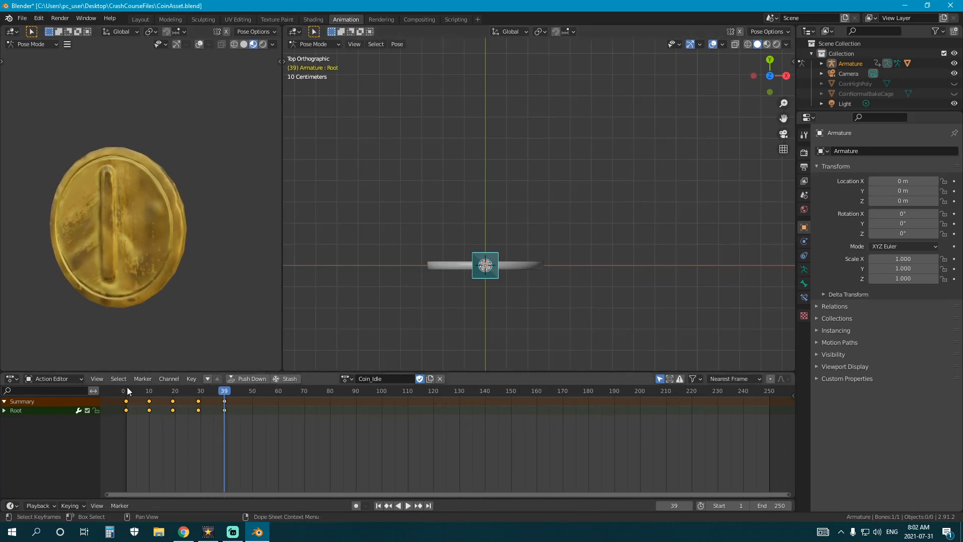
{"action": "mouse_move", "coordinate": [134, 408]}
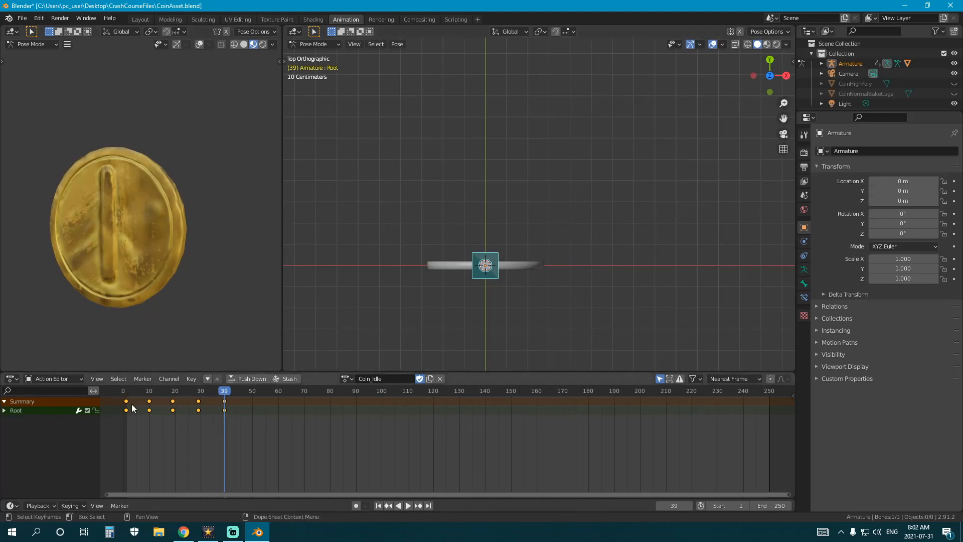
{"action": "mouse_move", "coordinate": [781, 505]}
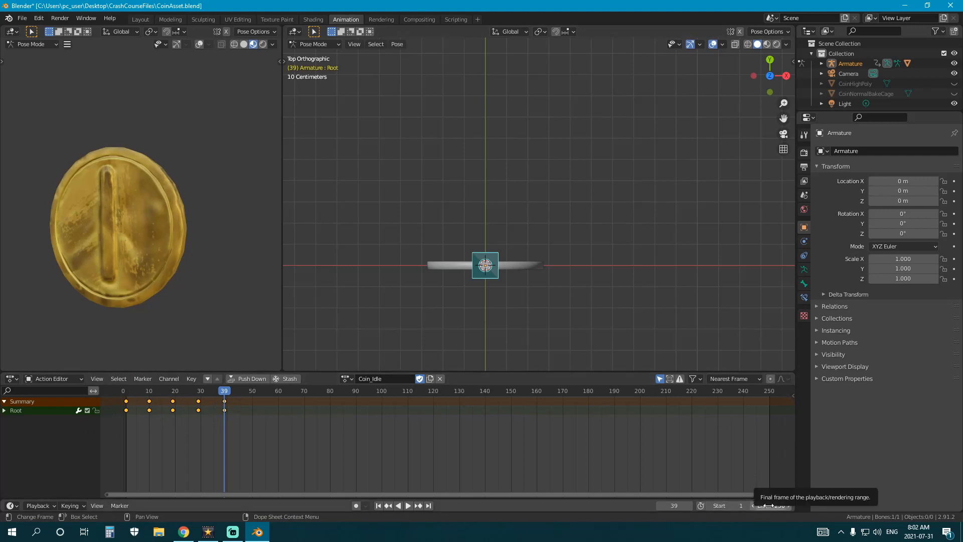
{"action": "mouse_move", "coordinate": [408, 397]}
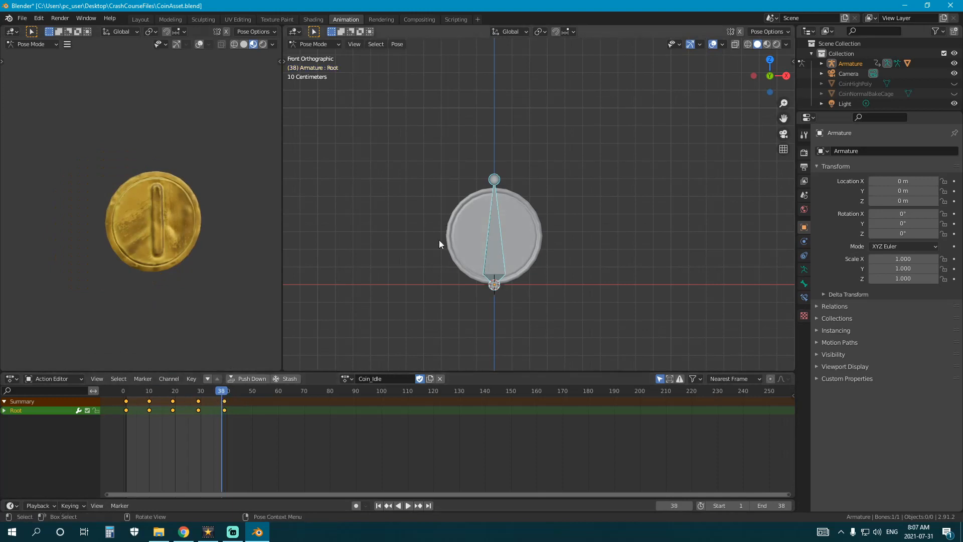
- Play and stop the Coin_Idle spin over frames 1–38, then browse the saved actions
{"action": "left_click", "coordinate": [407, 505]}
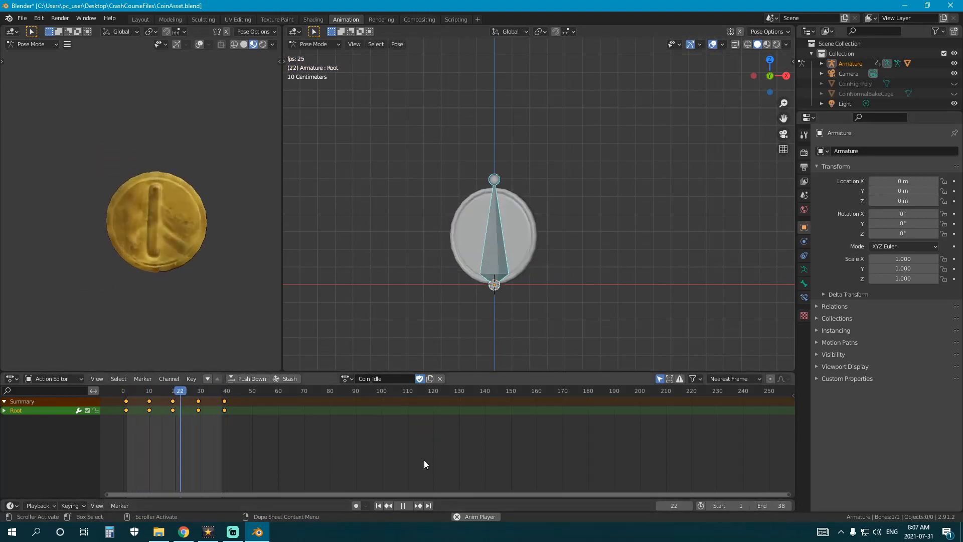
{"action": "left_click", "coordinate": [206, 391]}
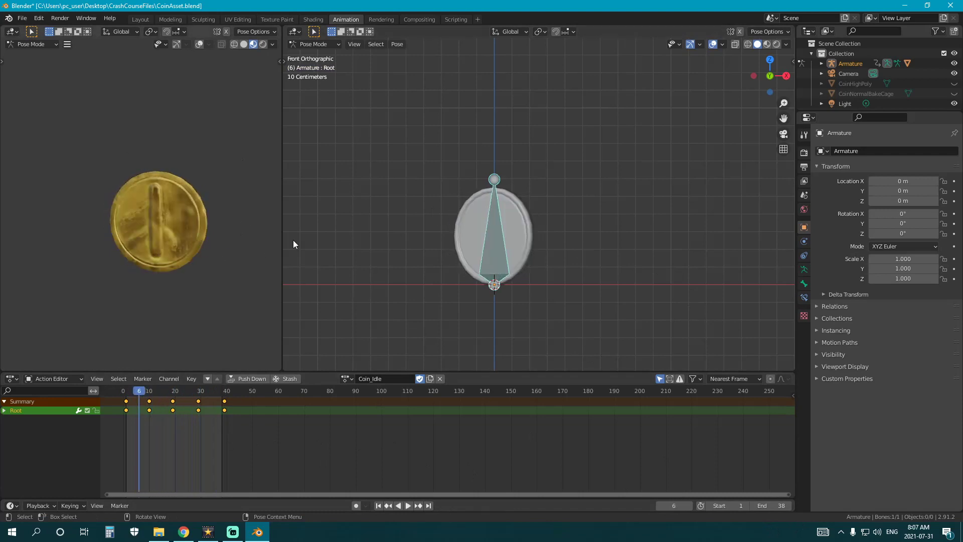
{"action": "left_click", "coordinate": [347, 379]}
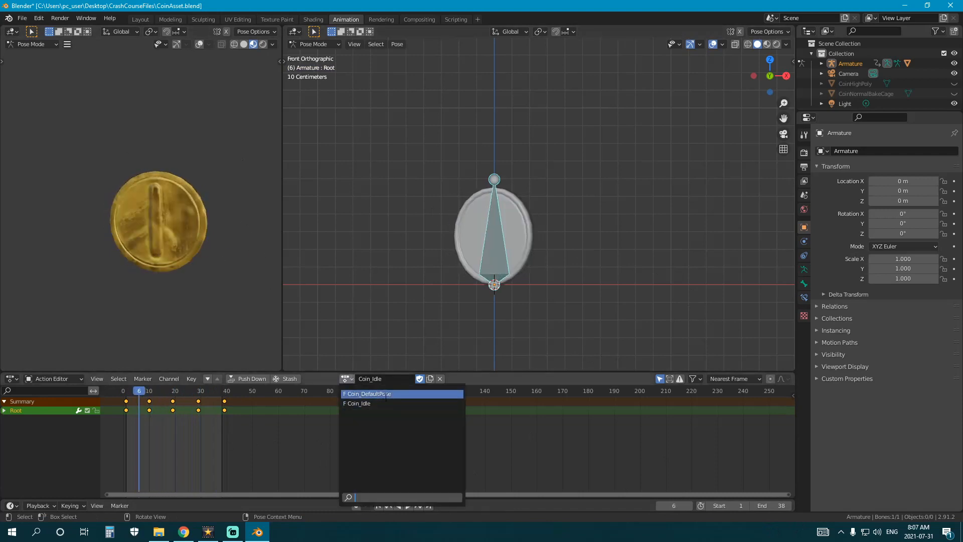
{"action": "mouse_move", "coordinate": [537, 271]}
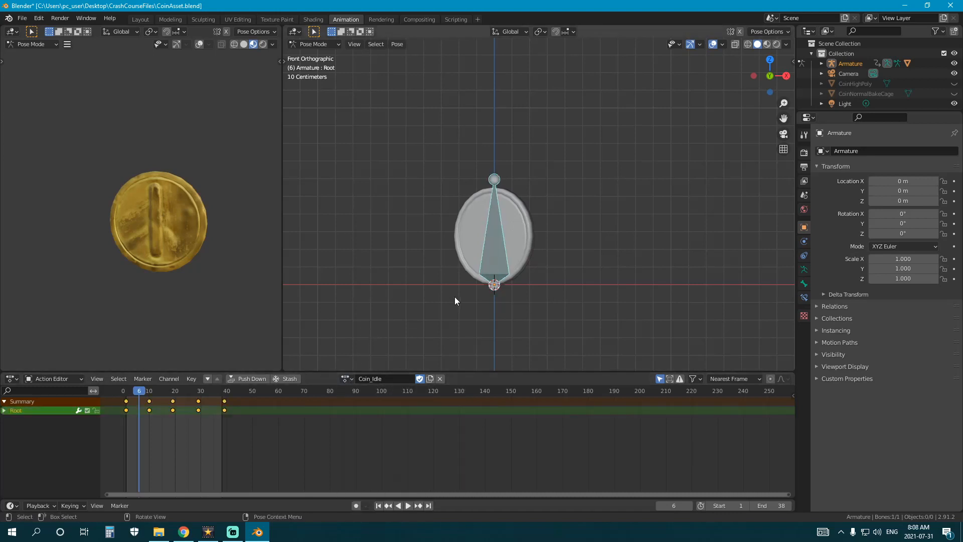
{"action": "mouse_move", "coordinate": [496, 275]}
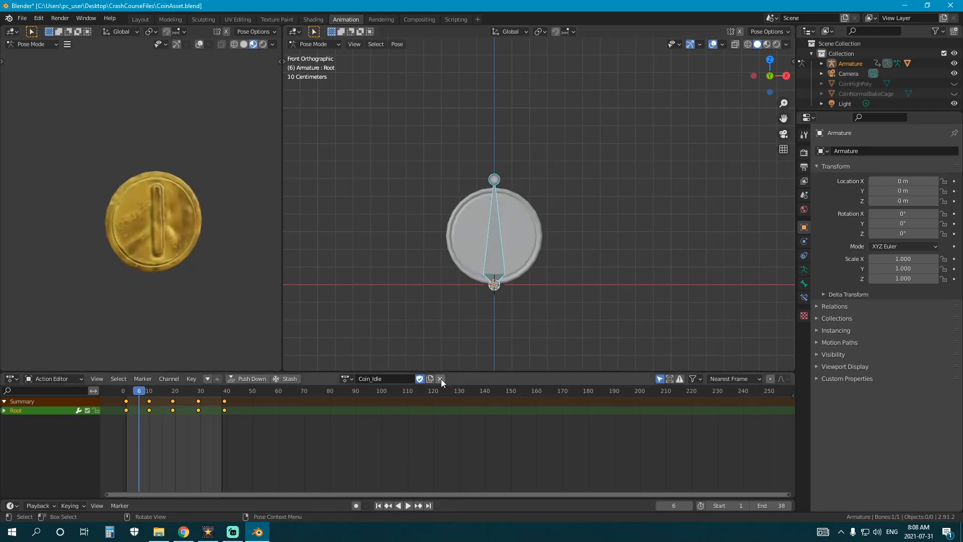
- Unlink Coin_Idle from the armature, save CoinAsset.blend, and switch to the Layout workspace
{"action": "left_click", "coordinate": [440, 378]}
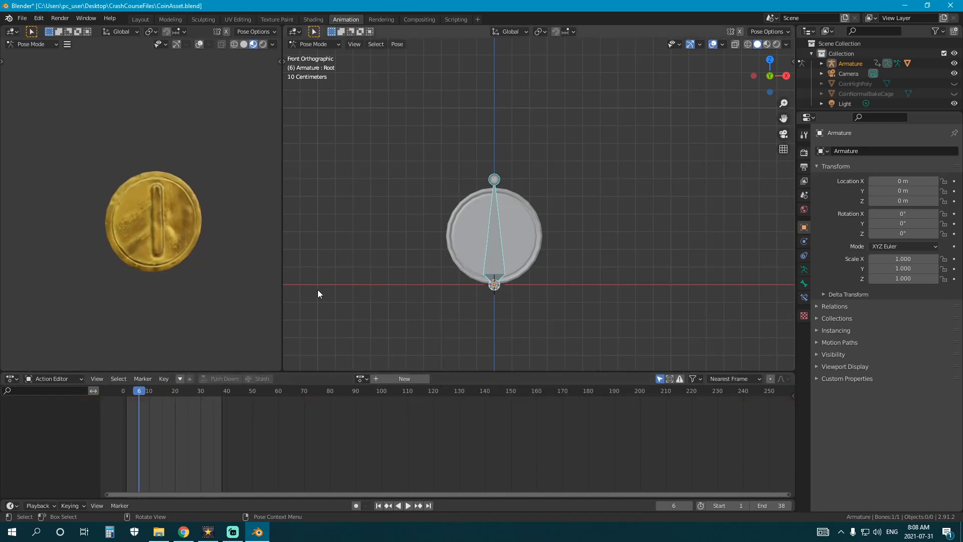
{"action": "mouse_move", "coordinate": [508, 242]}
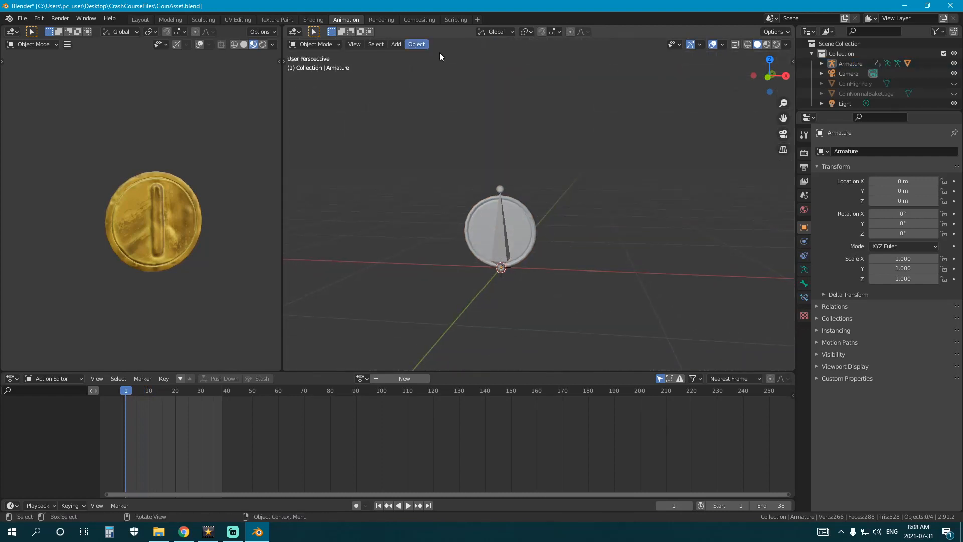
{"action": "key", "text": "ctrl+s"}
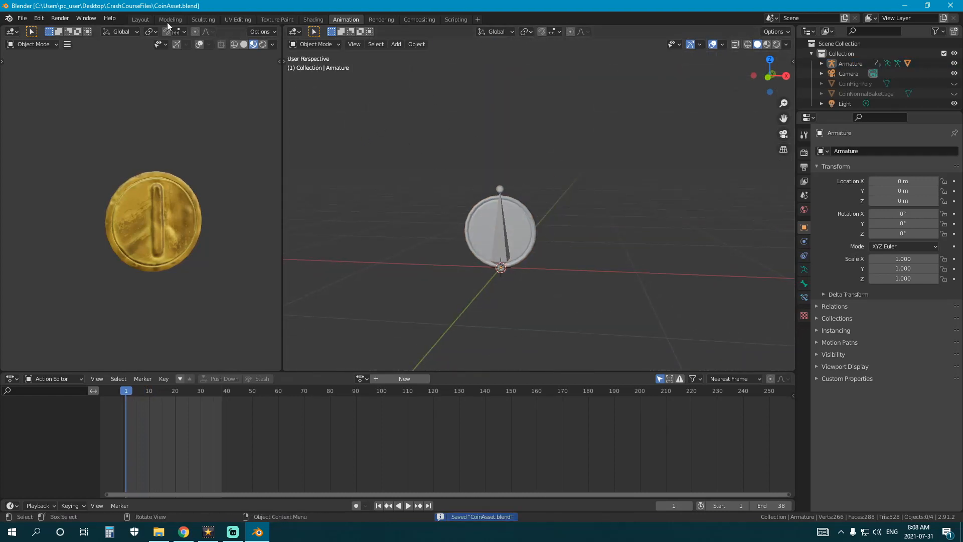
{"action": "left_click", "coordinate": [140, 19]}
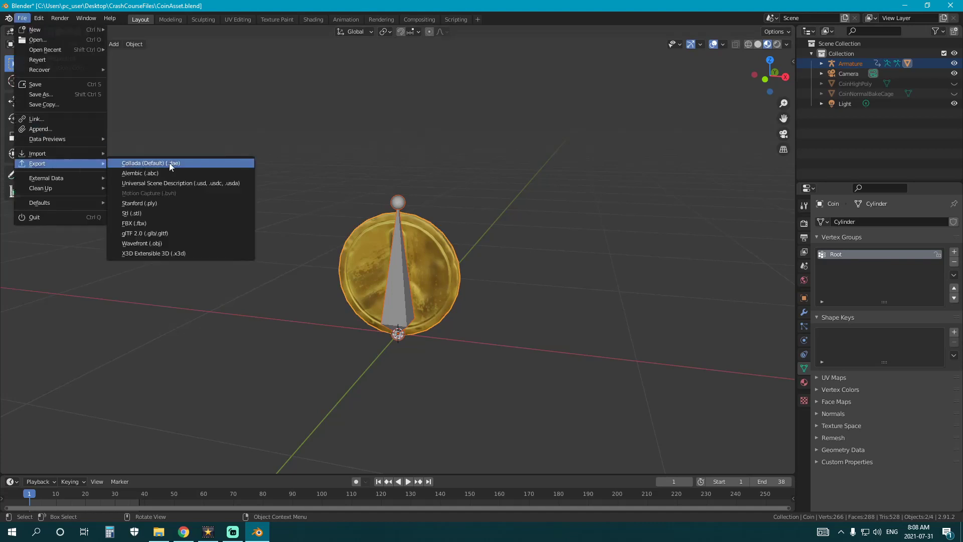
- Export the coin and armature as CoinAsset.fbx into the Models folder
{"action": "left_click", "coordinate": [134, 223]}
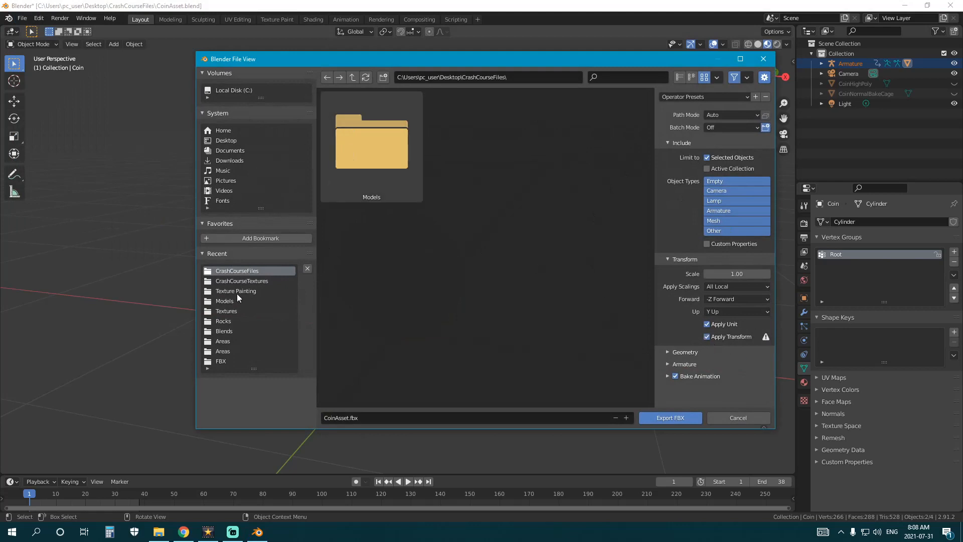
{"action": "mouse_move", "coordinate": [377, 148]}
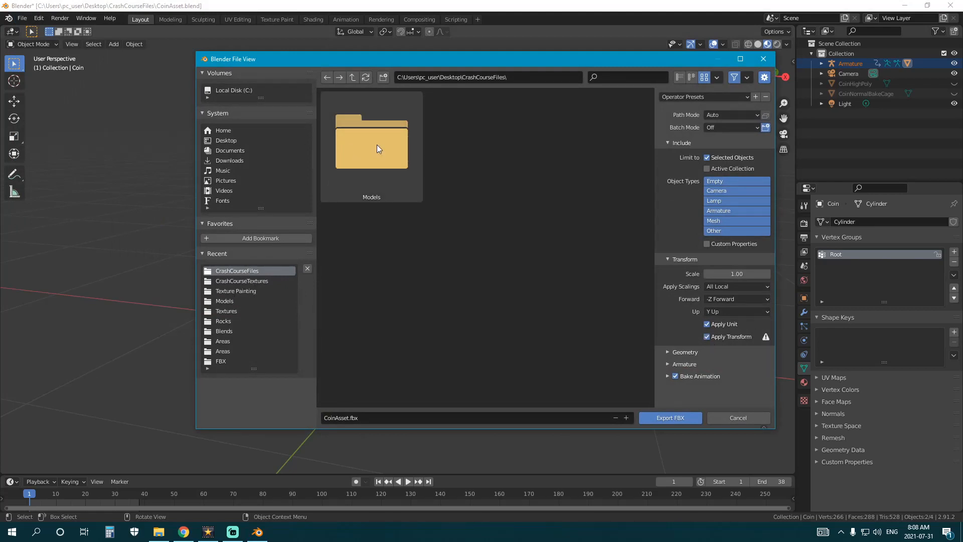
{"action": "double_click", "coordinate": [371, 139]}
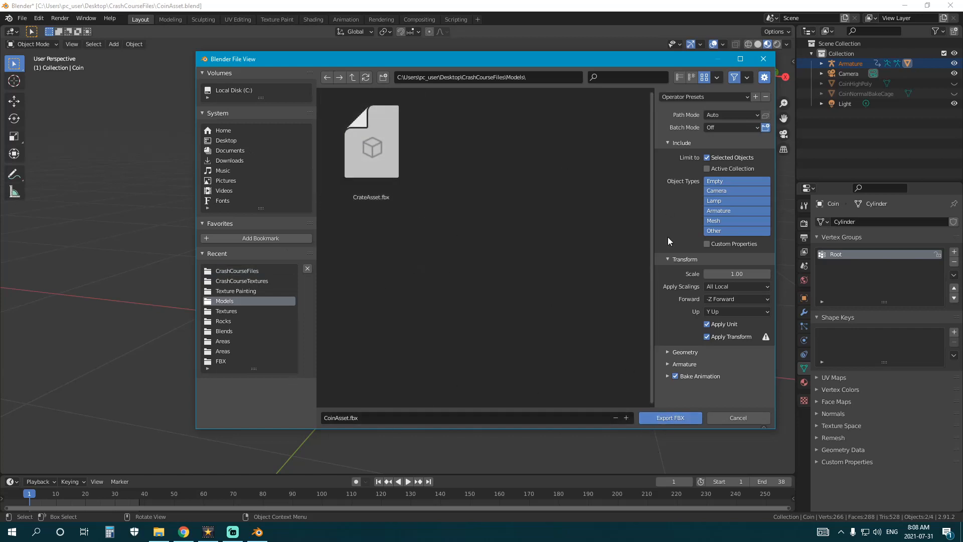
{"action": "mouse_move", "coordinate": [670, 418]}
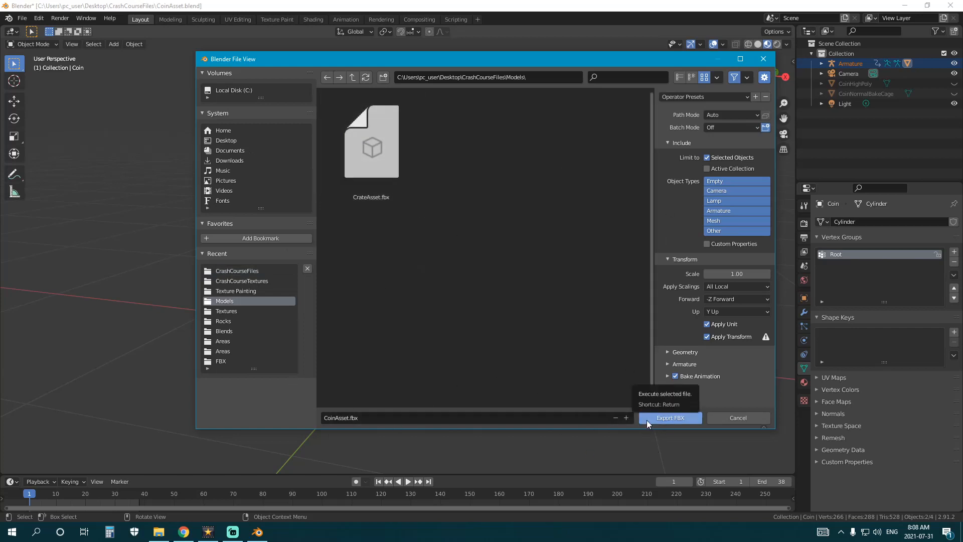
{"action": "left_click", "coordinate": [670, 418]}
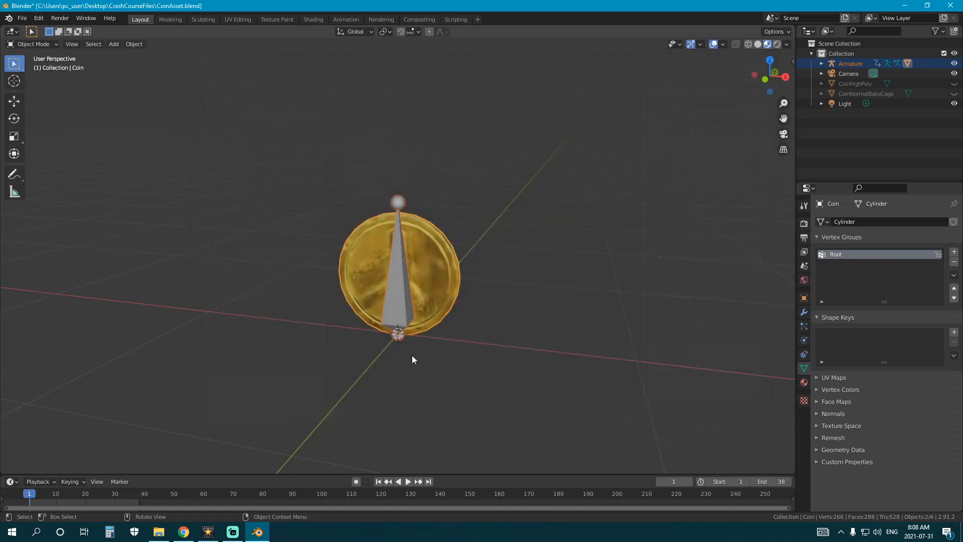